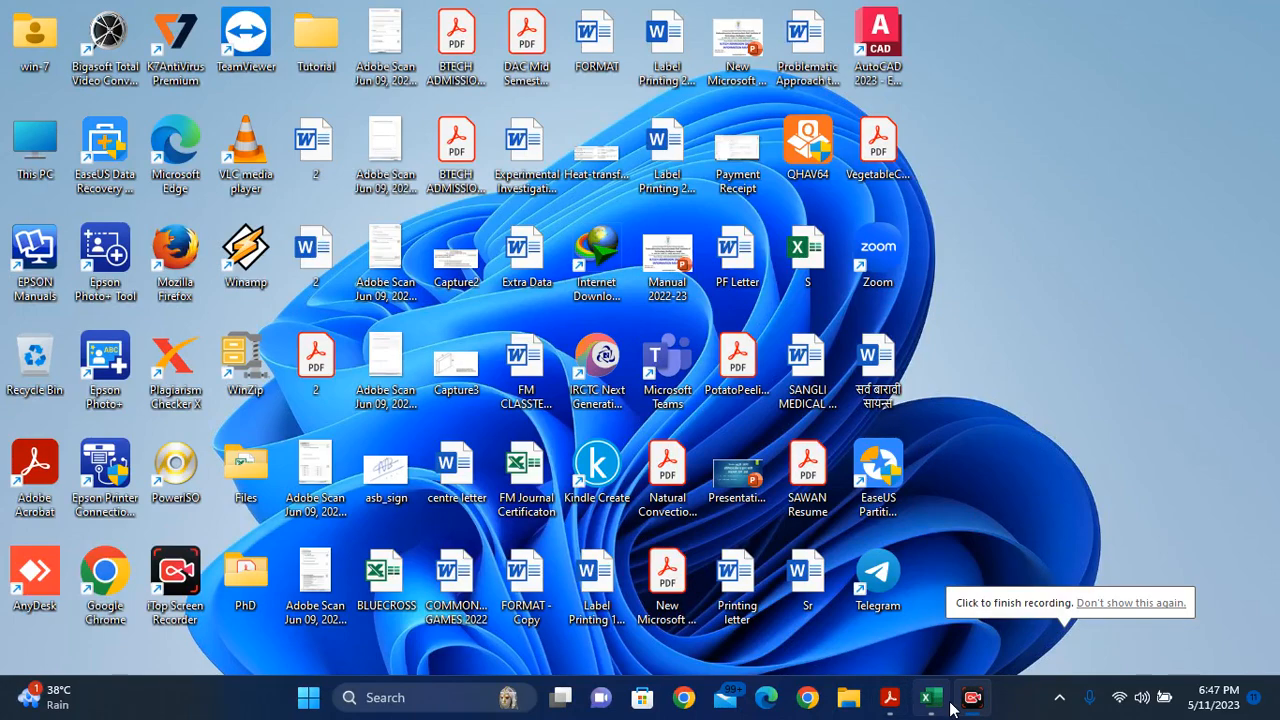
- Bring the blank Excel workbook Book1 to the front from the taskbar
left_click(930, 697)
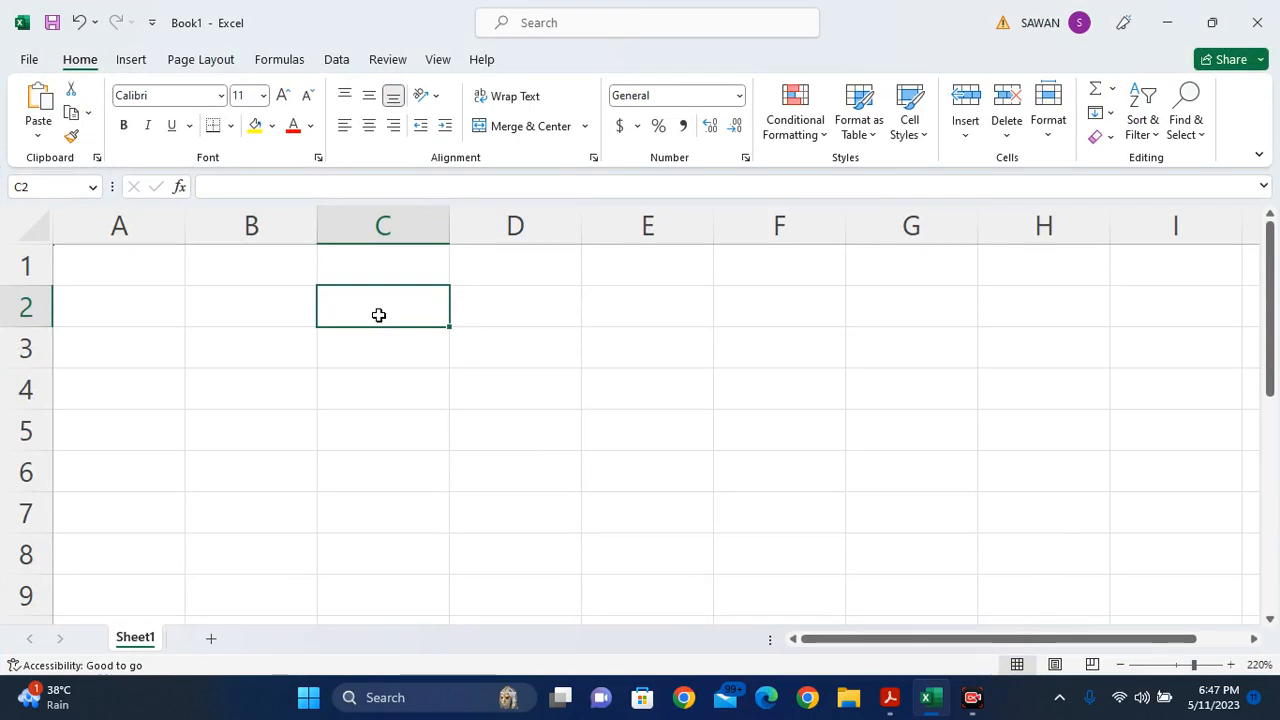
- Enter the title 'COLUMN FUNCTION' in C2, then move to cell C4
type("C")
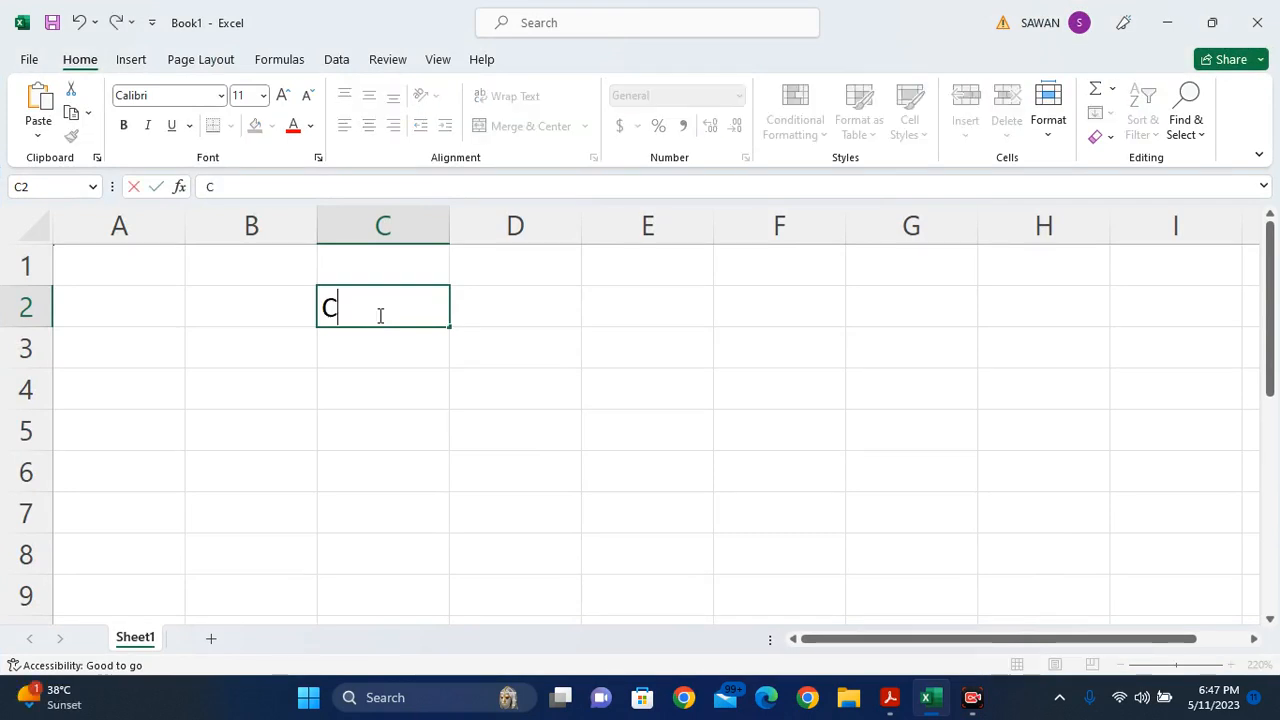
type("OLUMN FUN")
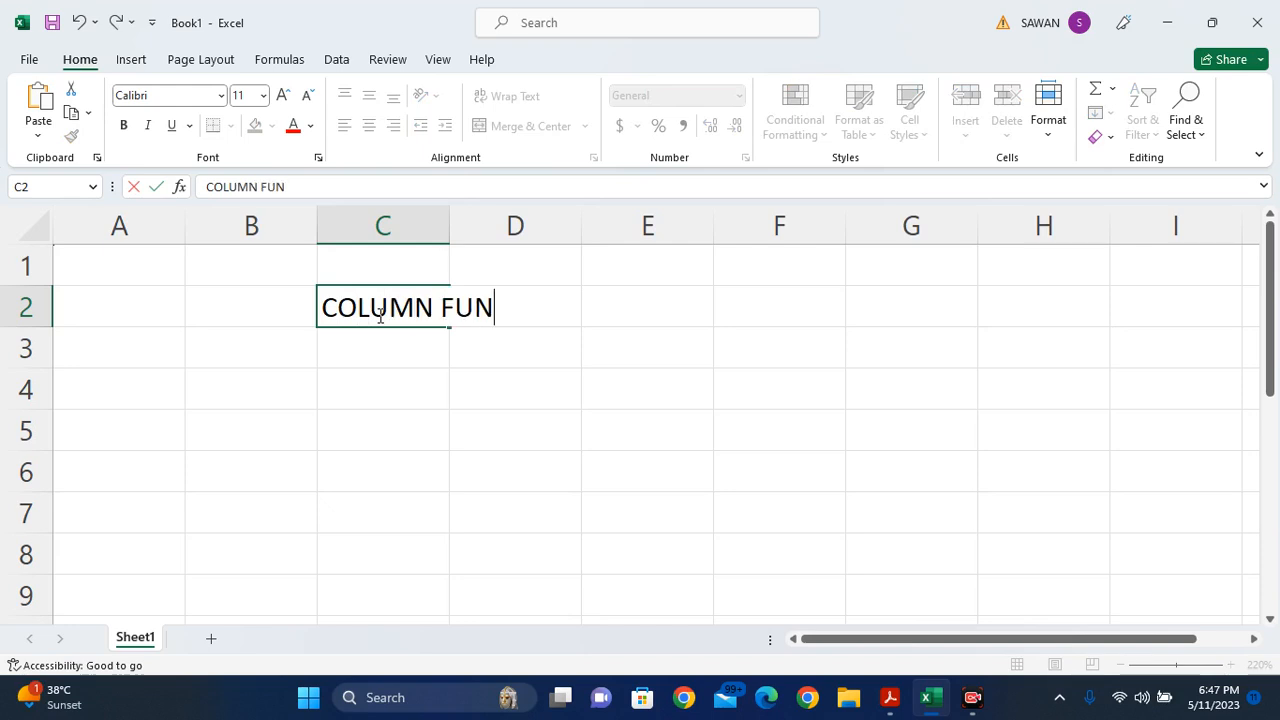
type("CTION")
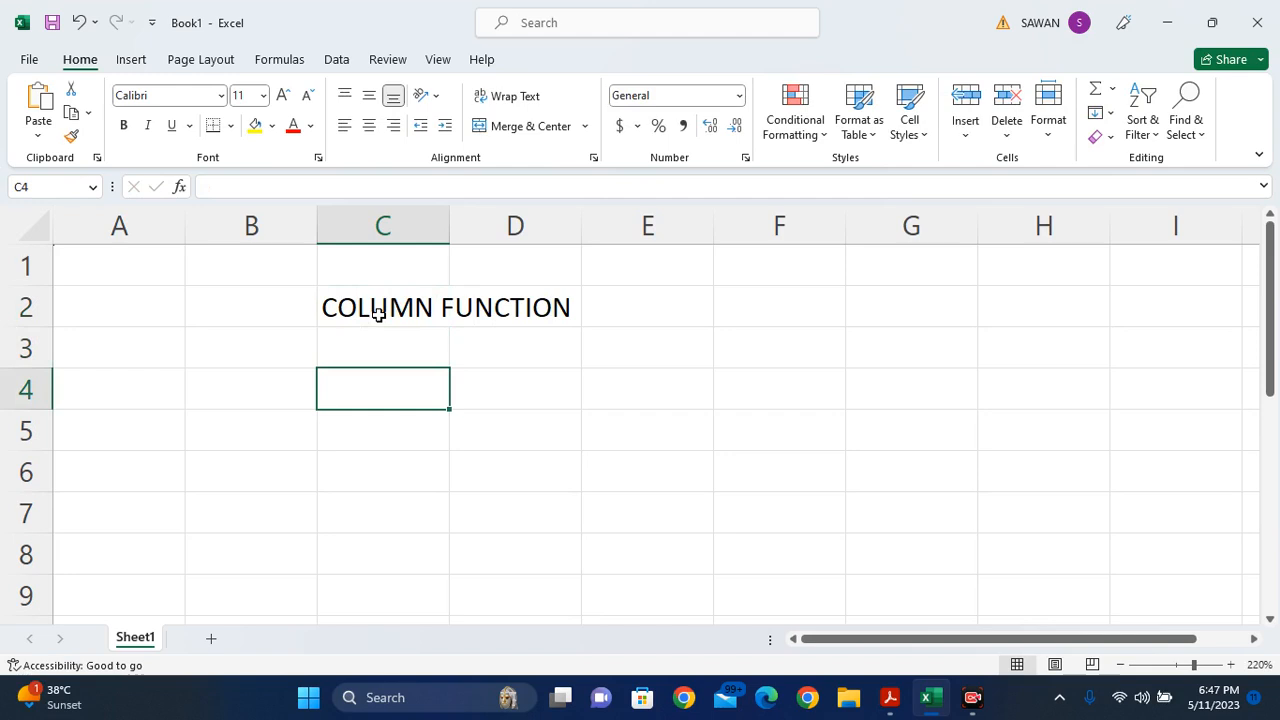
mouse_move(372, 378)
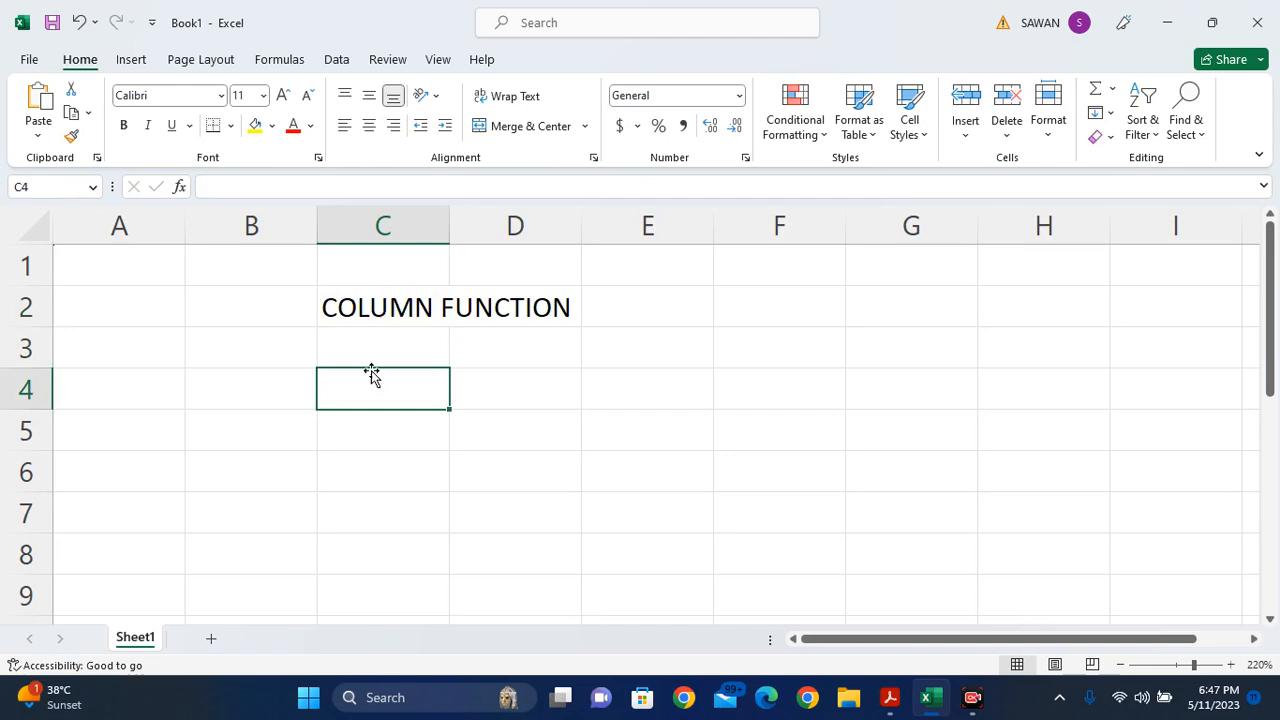
mouse_move(378, 388)
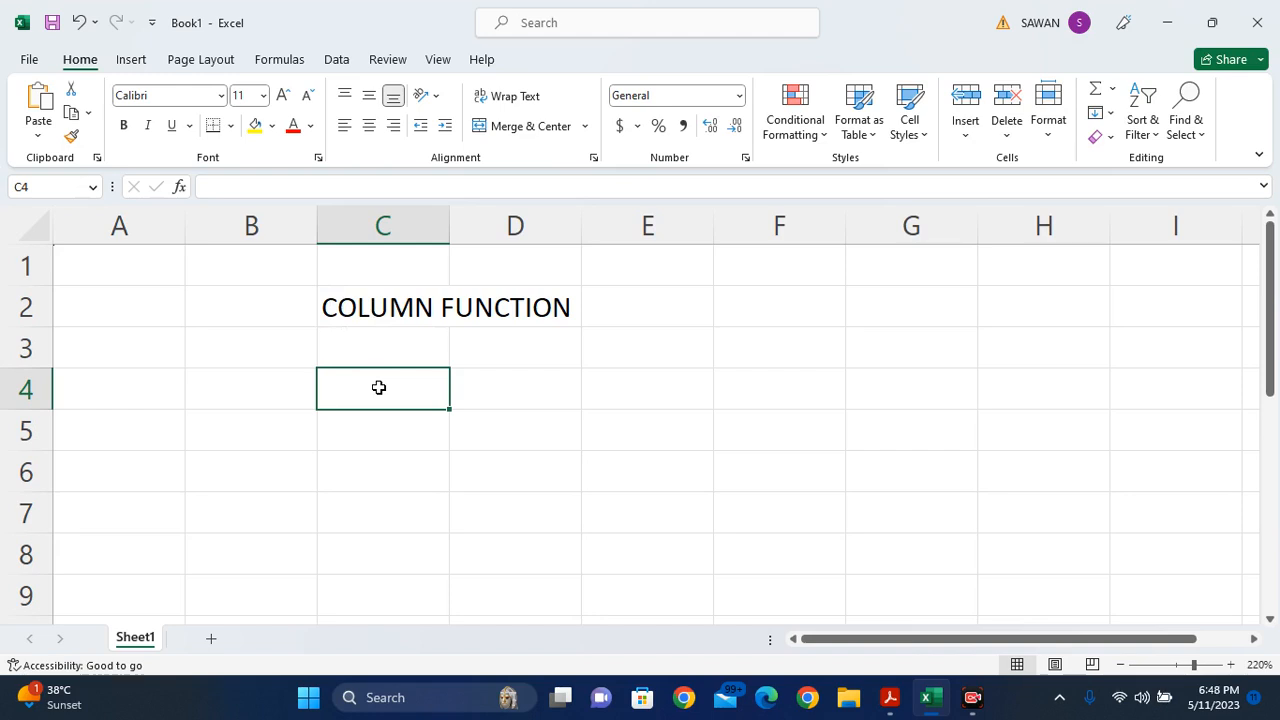
type("=")
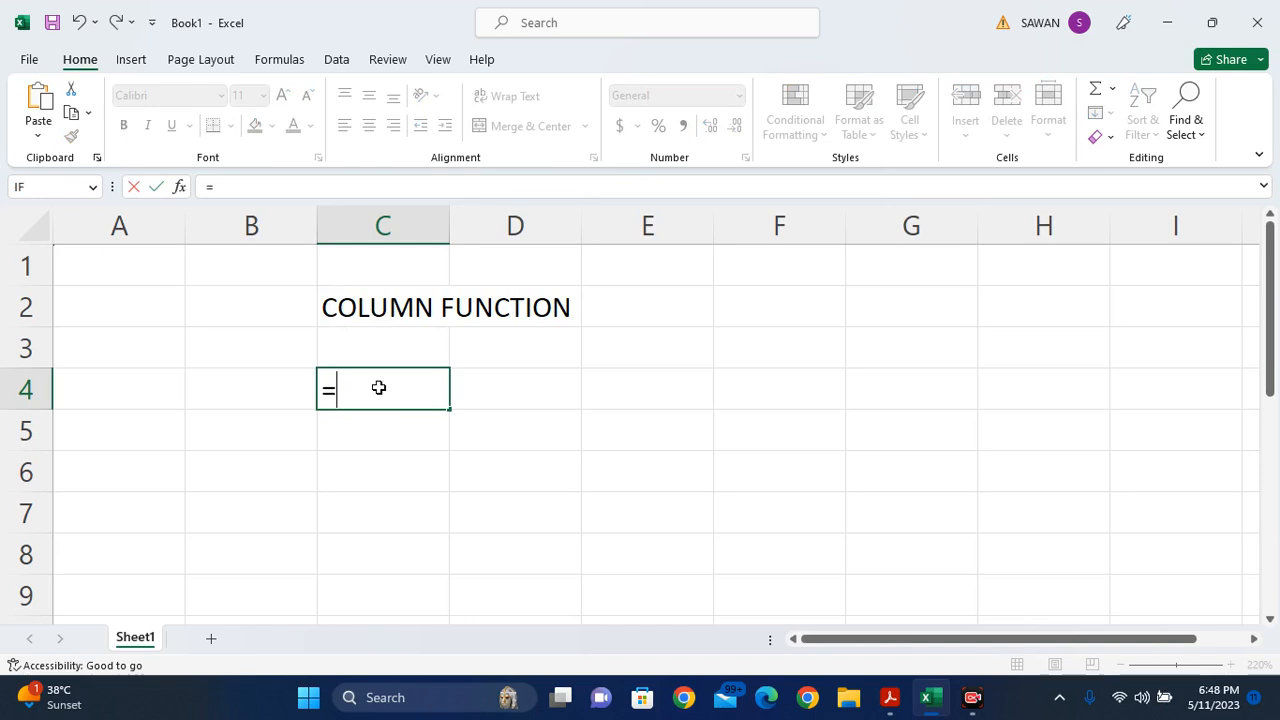
left_click_drag(119, 225, 383, 225)
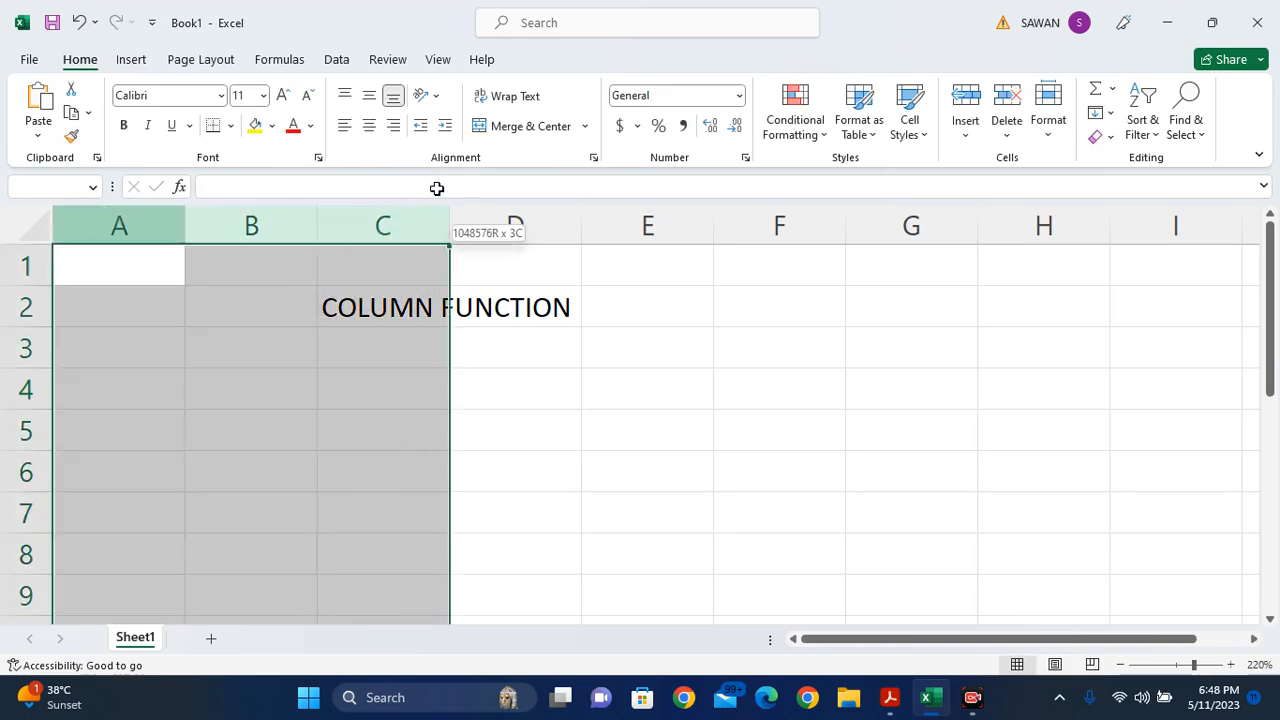
left_click(382, 225)
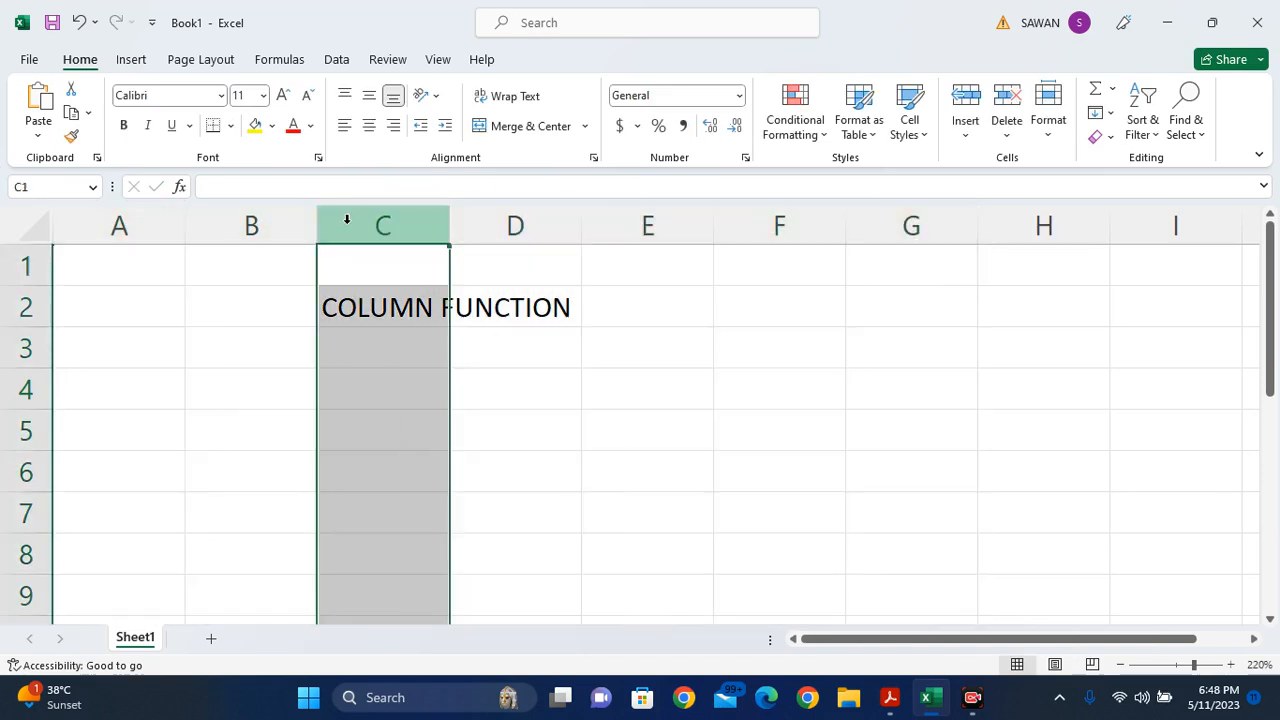
left_click(119, 265)
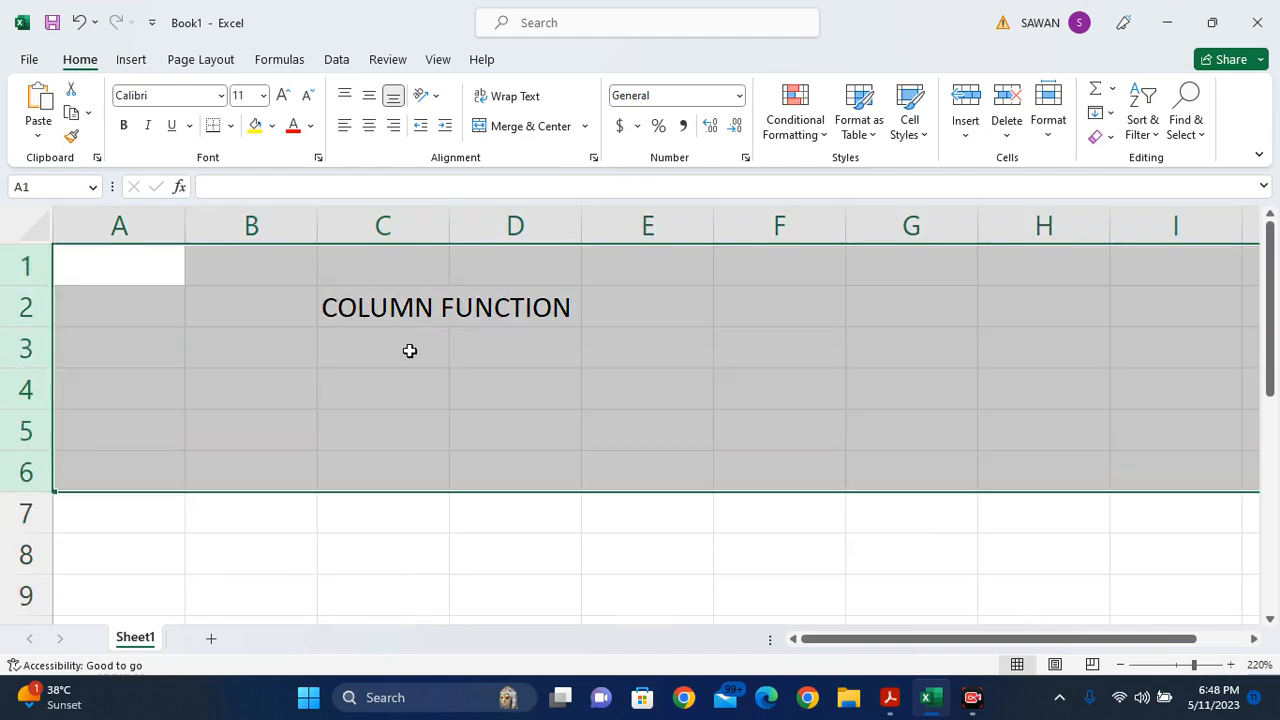
left_click(383, 388)
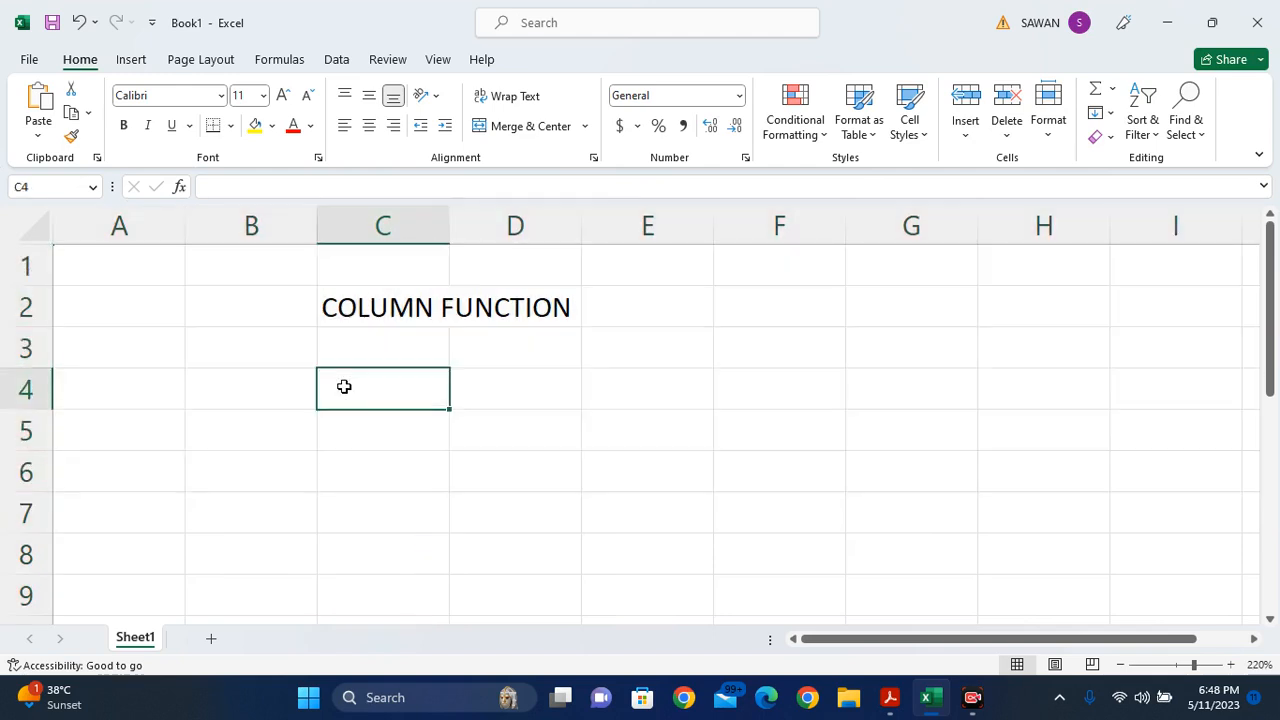
mouse_move(382, 439)
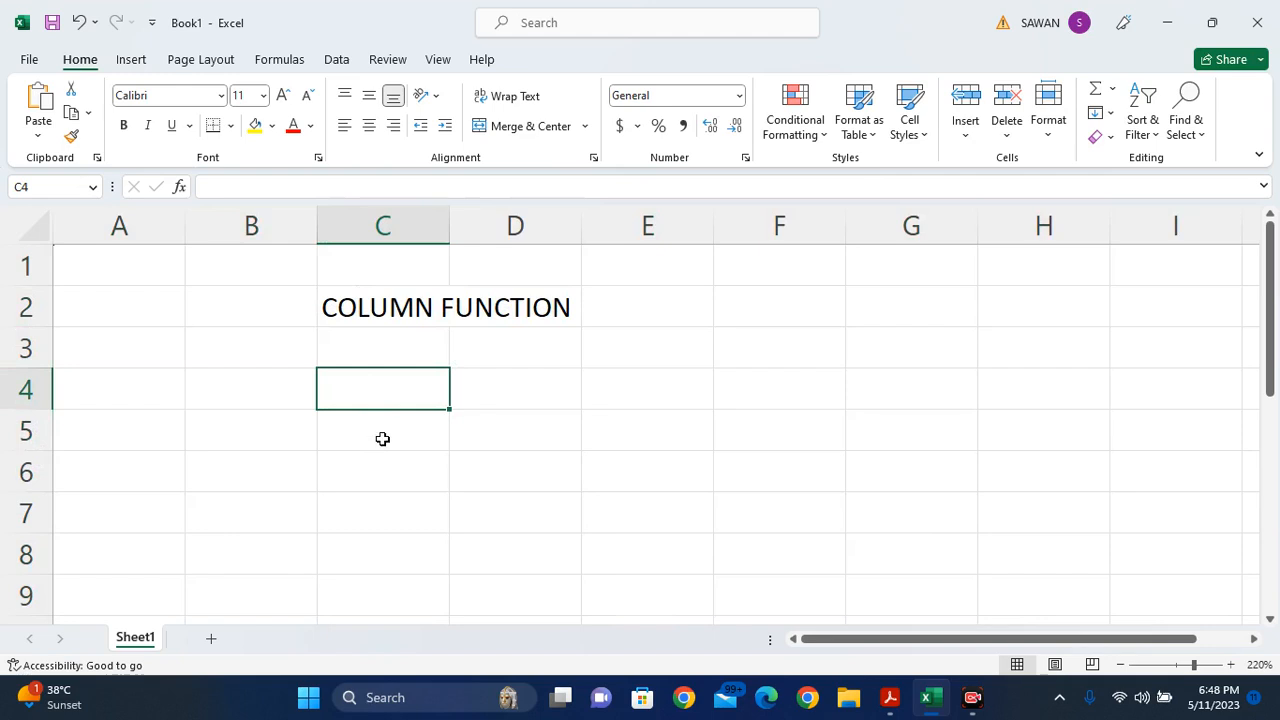
- Enter =COLUMN(C4) in C4 so it returns 3, and verify it in the formula bar
type("=CO")
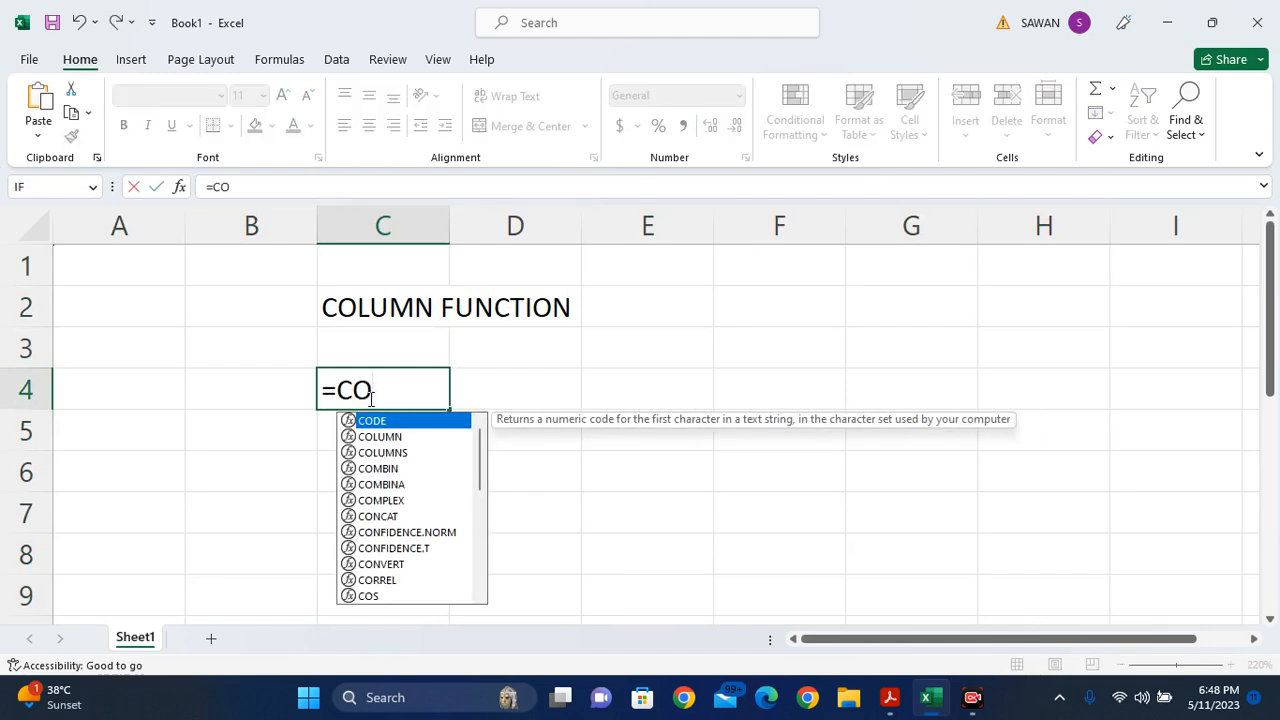
type("LUMN(")
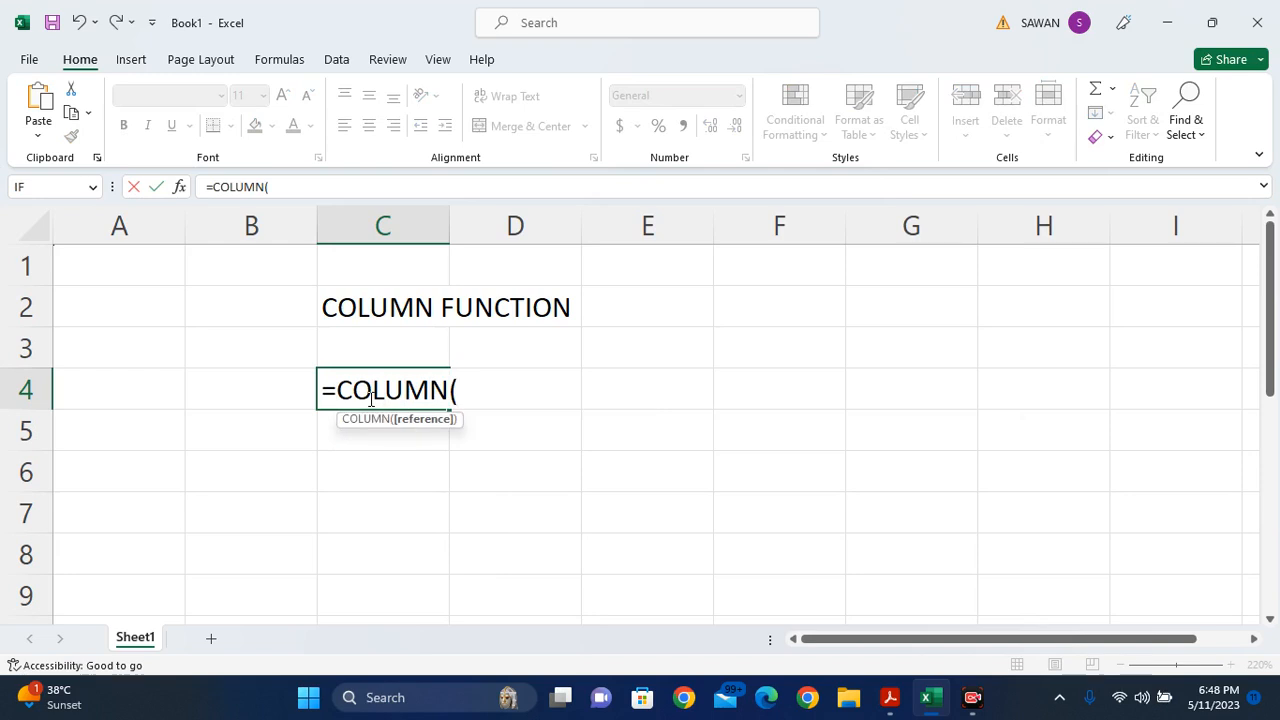
type("C4")
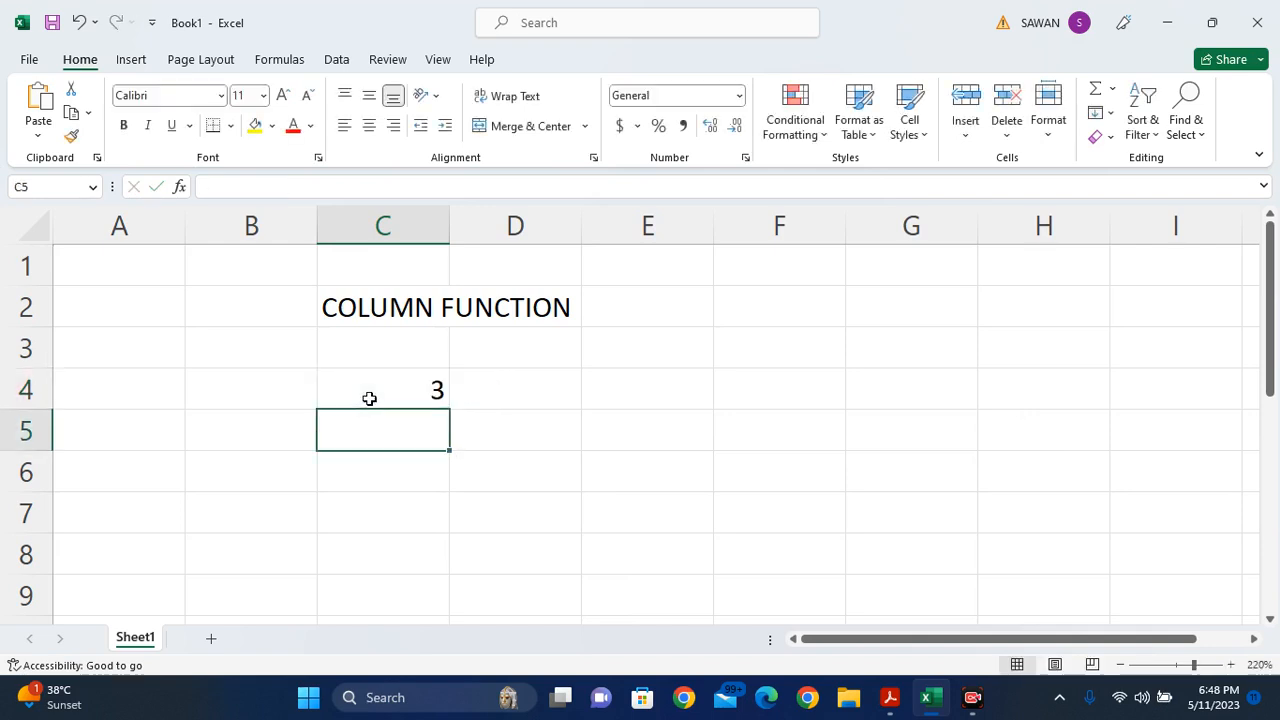
left_click(382, 389)
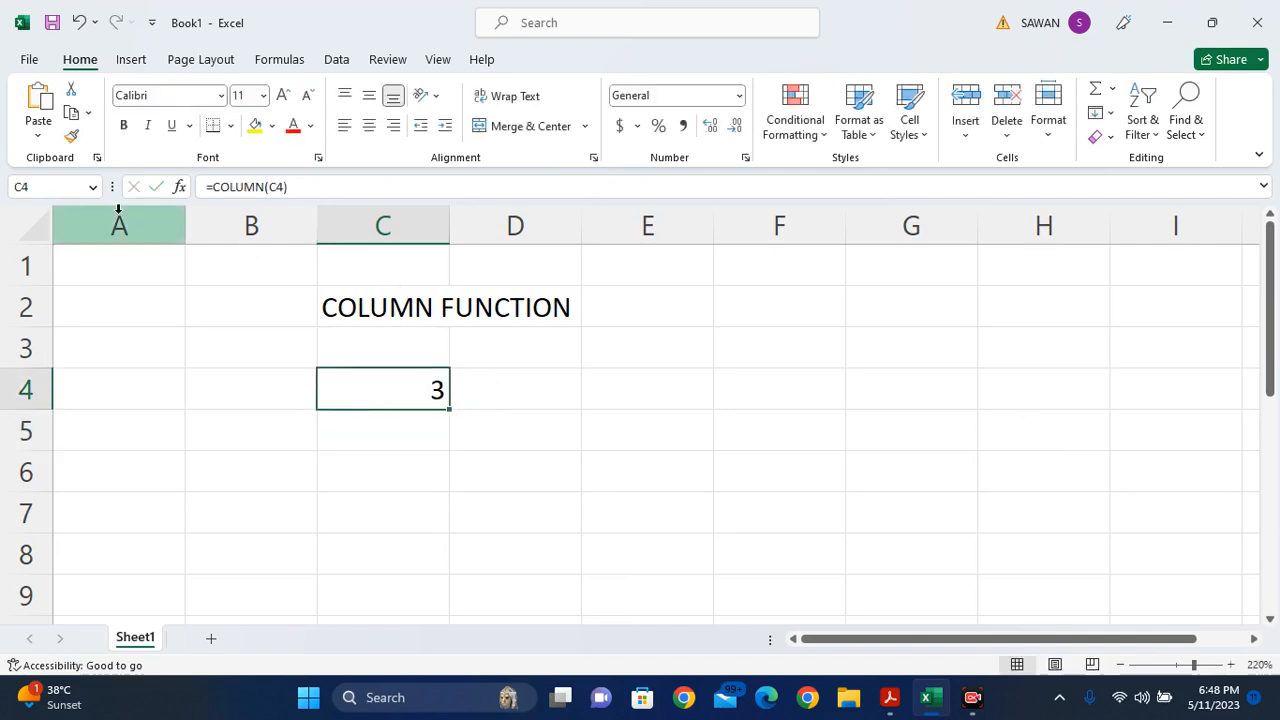
left_click(382, 225)
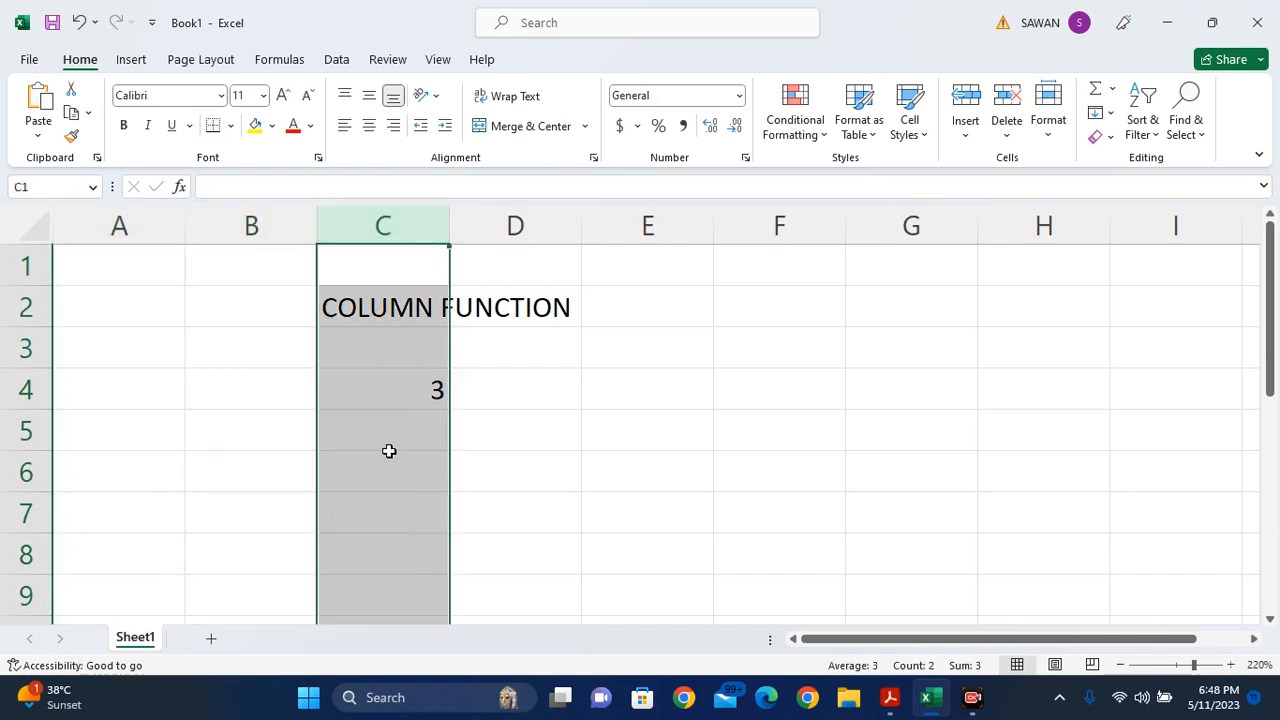
left_click(383, 390)
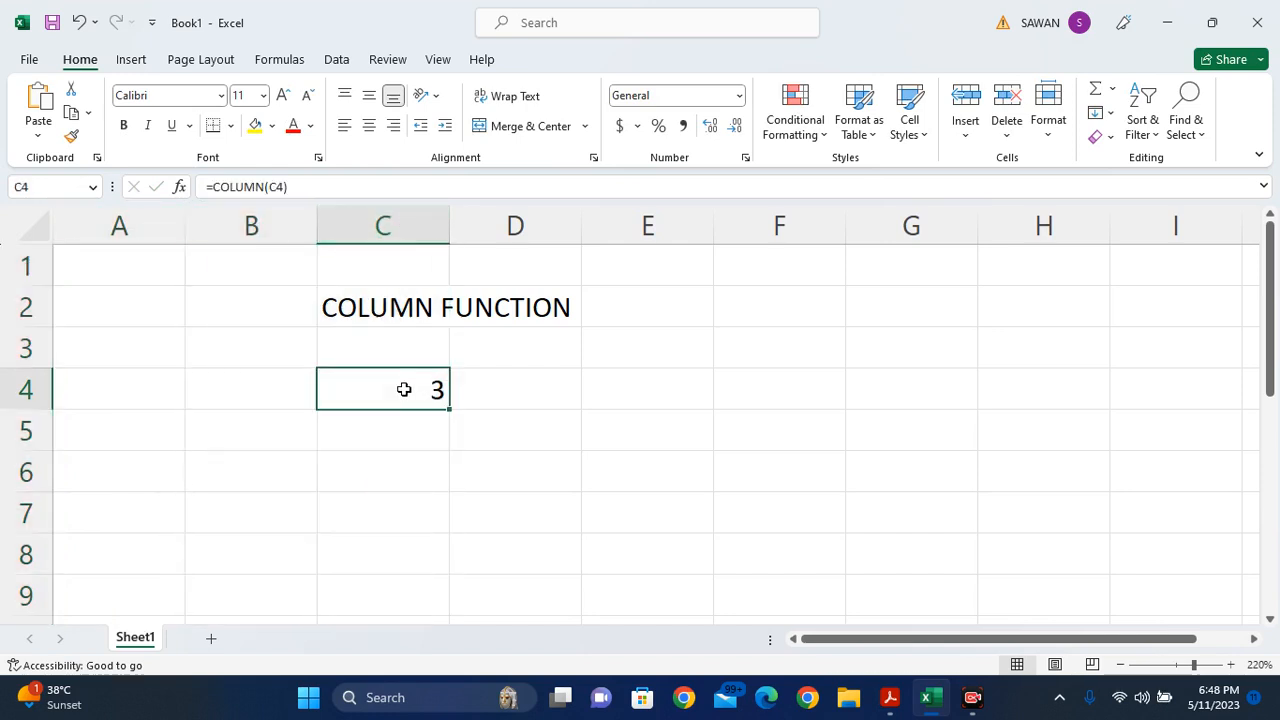
mouse_move(382, 225)
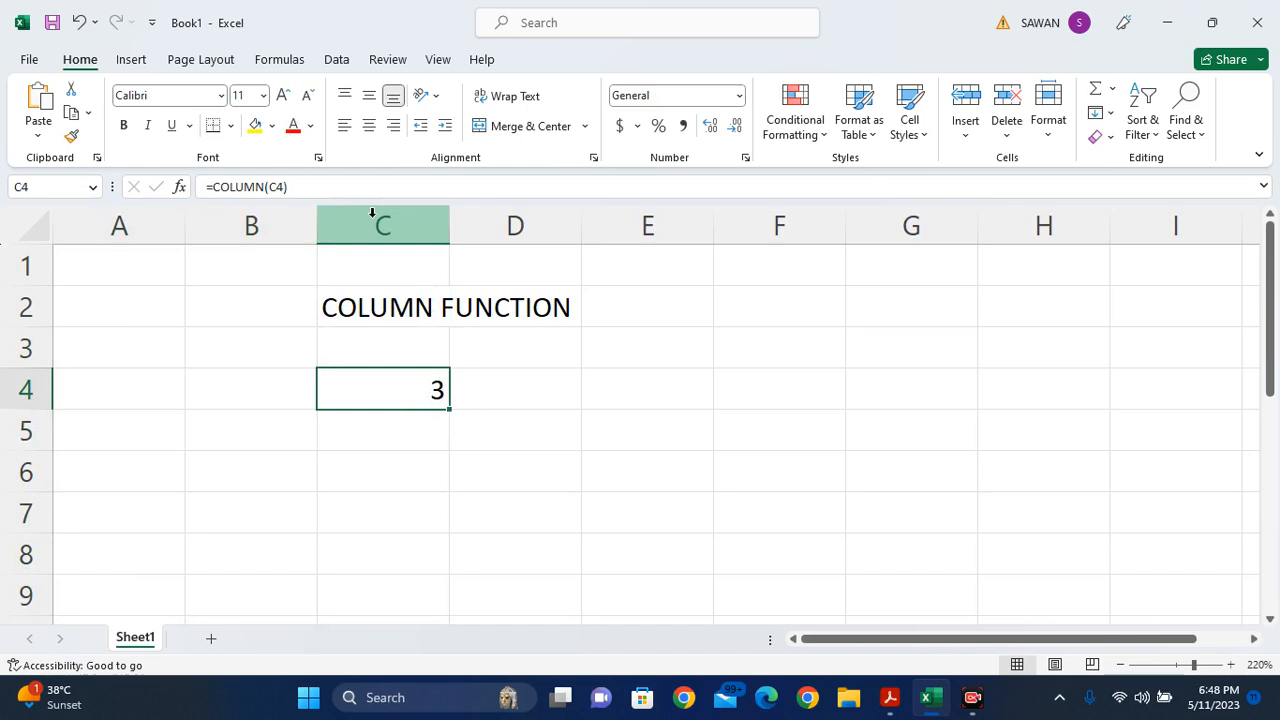
mouse_move(474, 395)
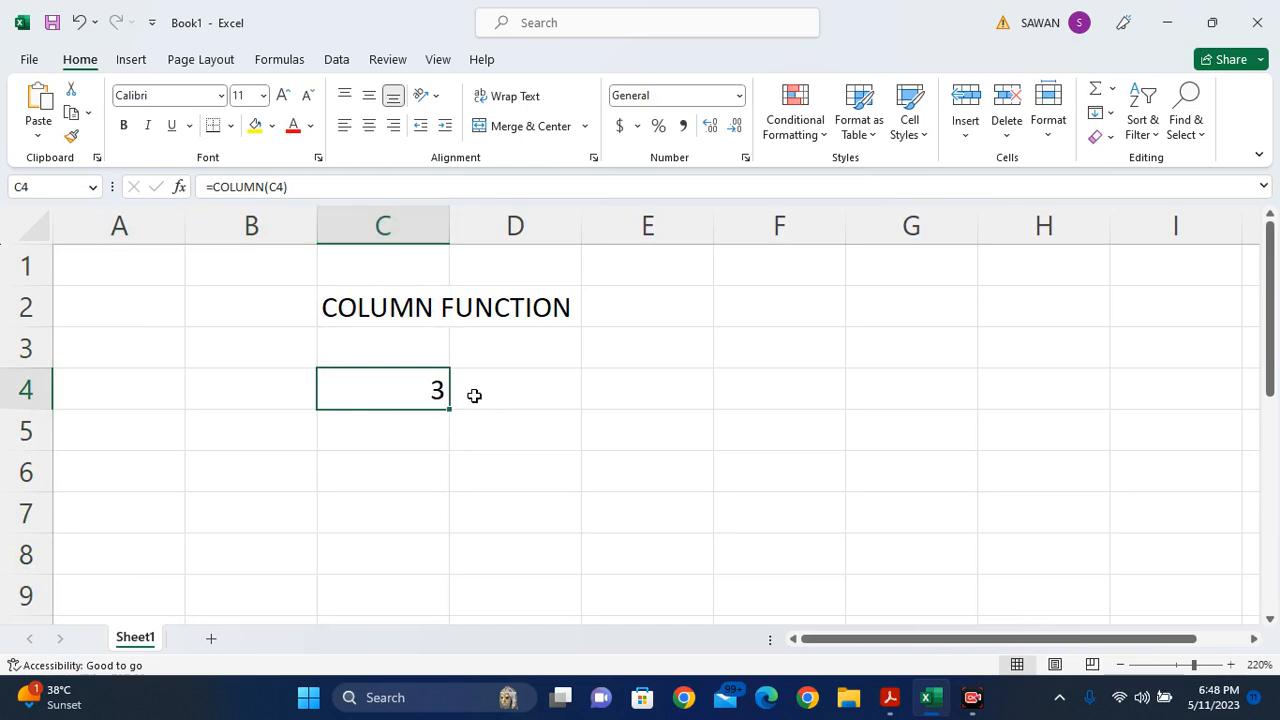
mouse_move(447, 410)
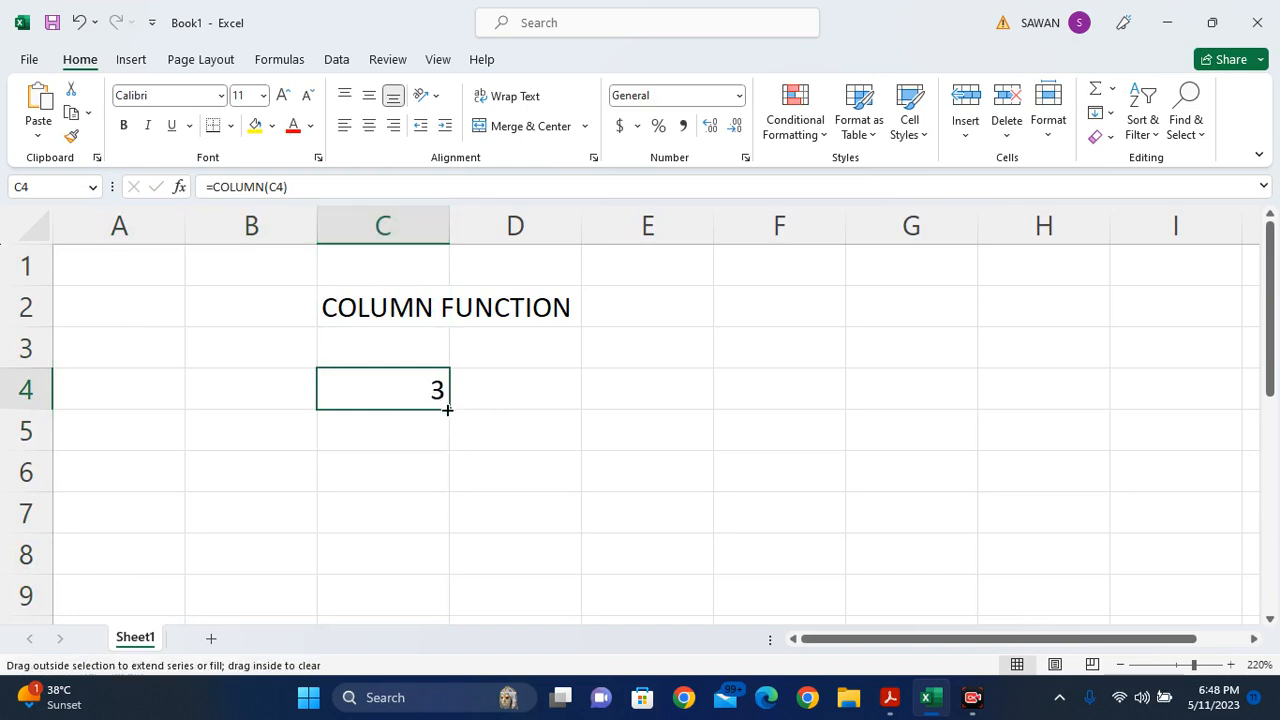
- Fill the C4 formula down to C7 (all 3s) and across to F4 (4, 5, 6)
left_click_drag(447, 410, 447, 517)
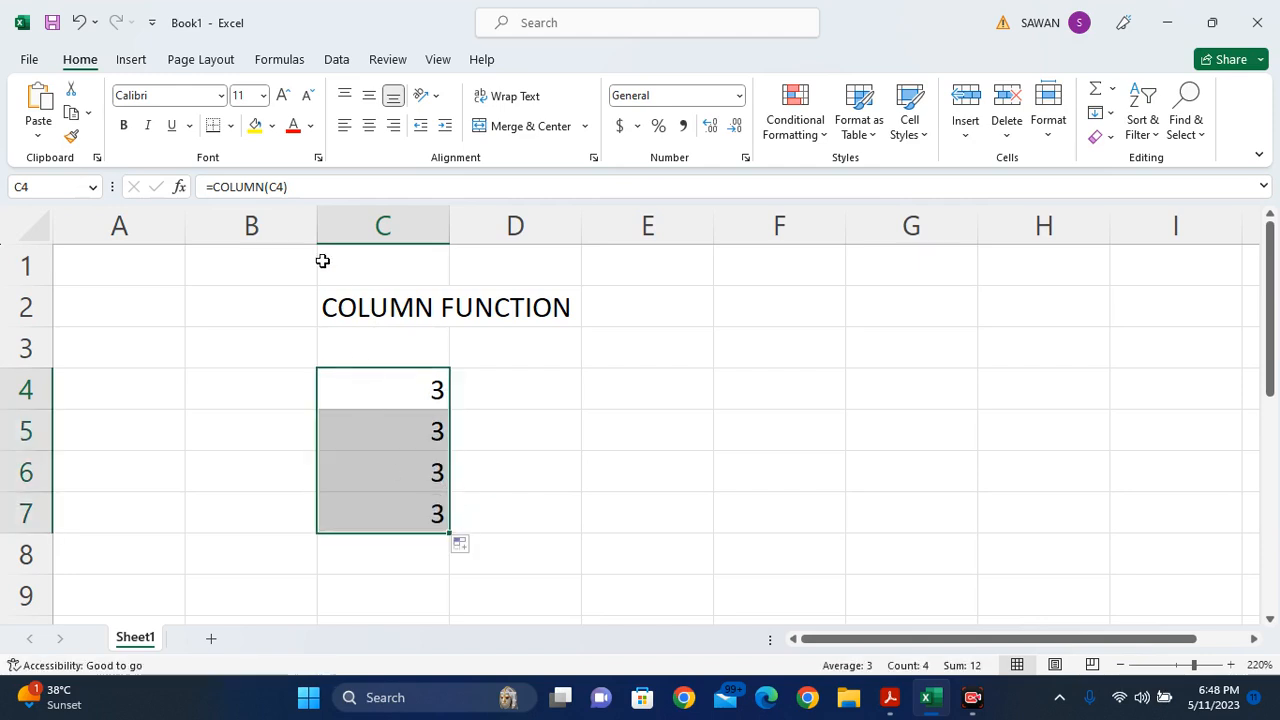
mouse_move(420, 250)
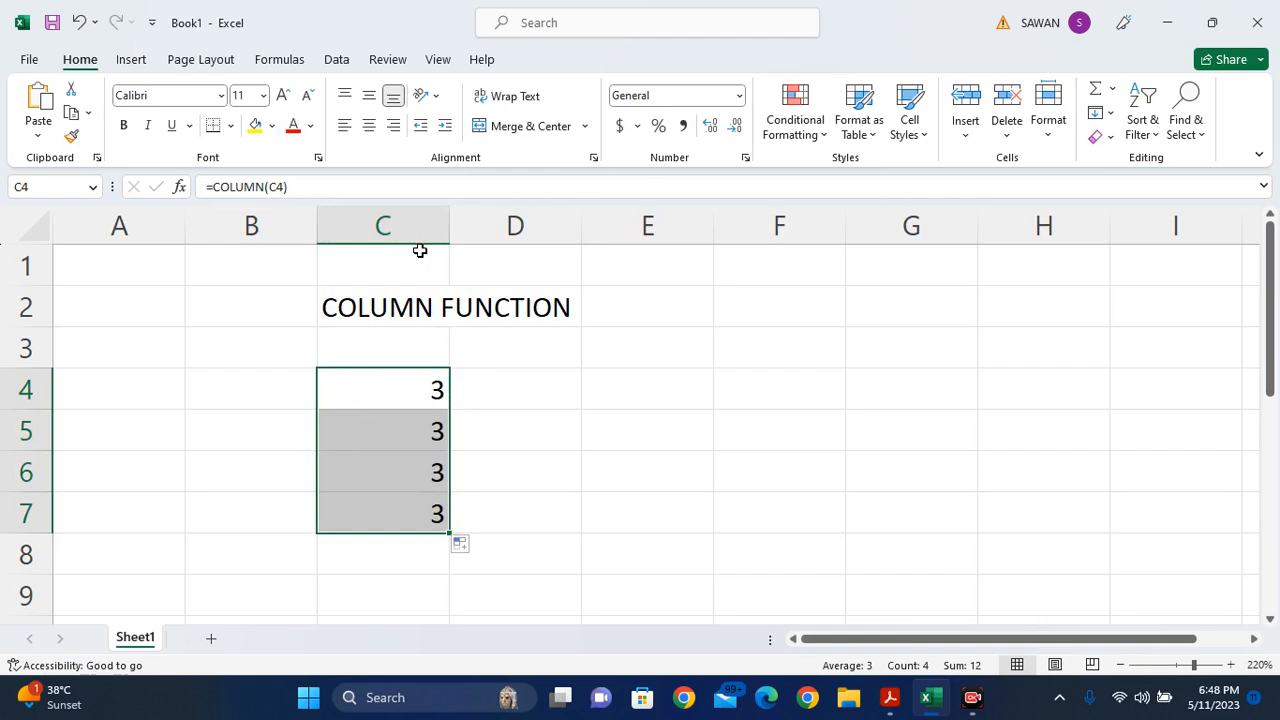
mouse_move(447, 430)
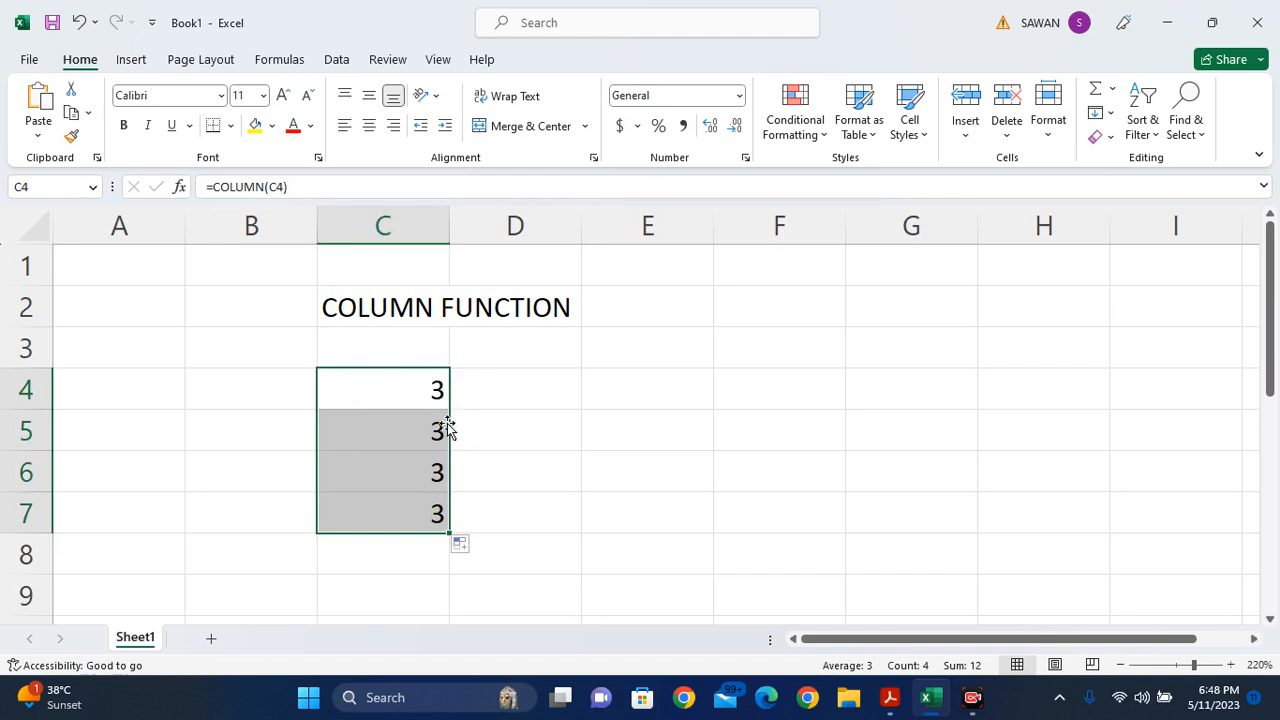
left_click(383, 389)
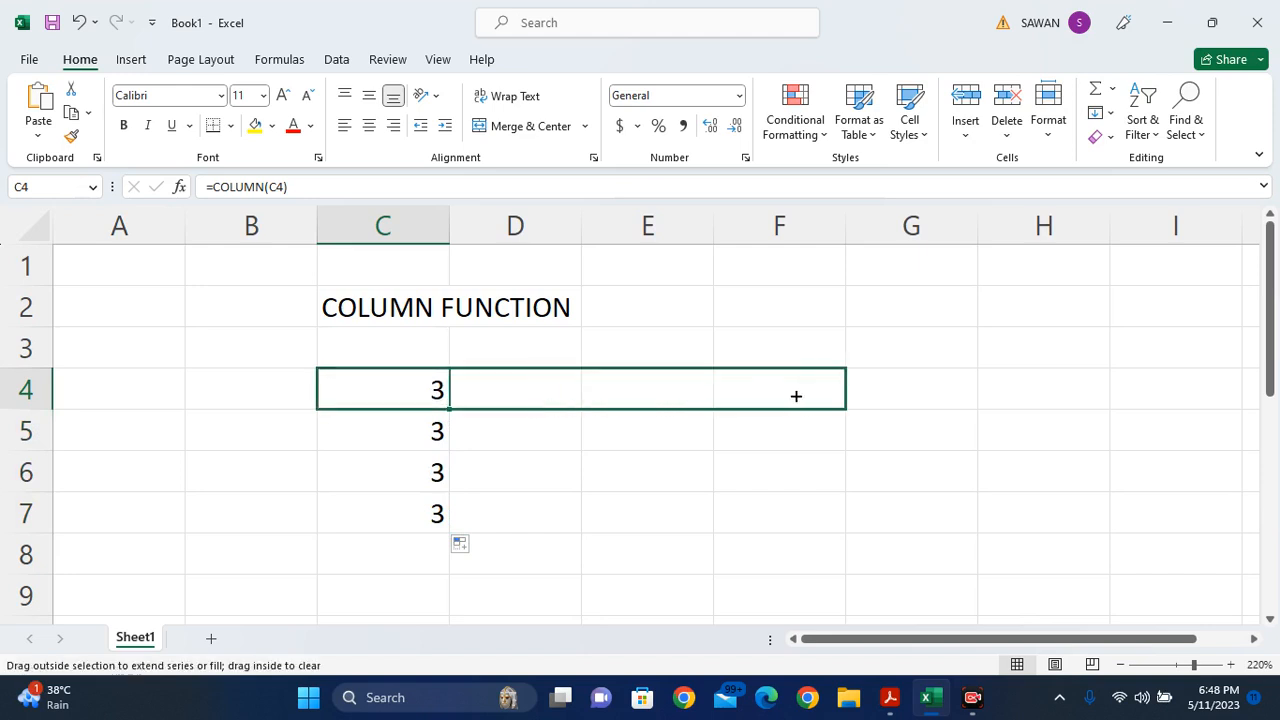
left_click_drag(446, 389, 833, 389)
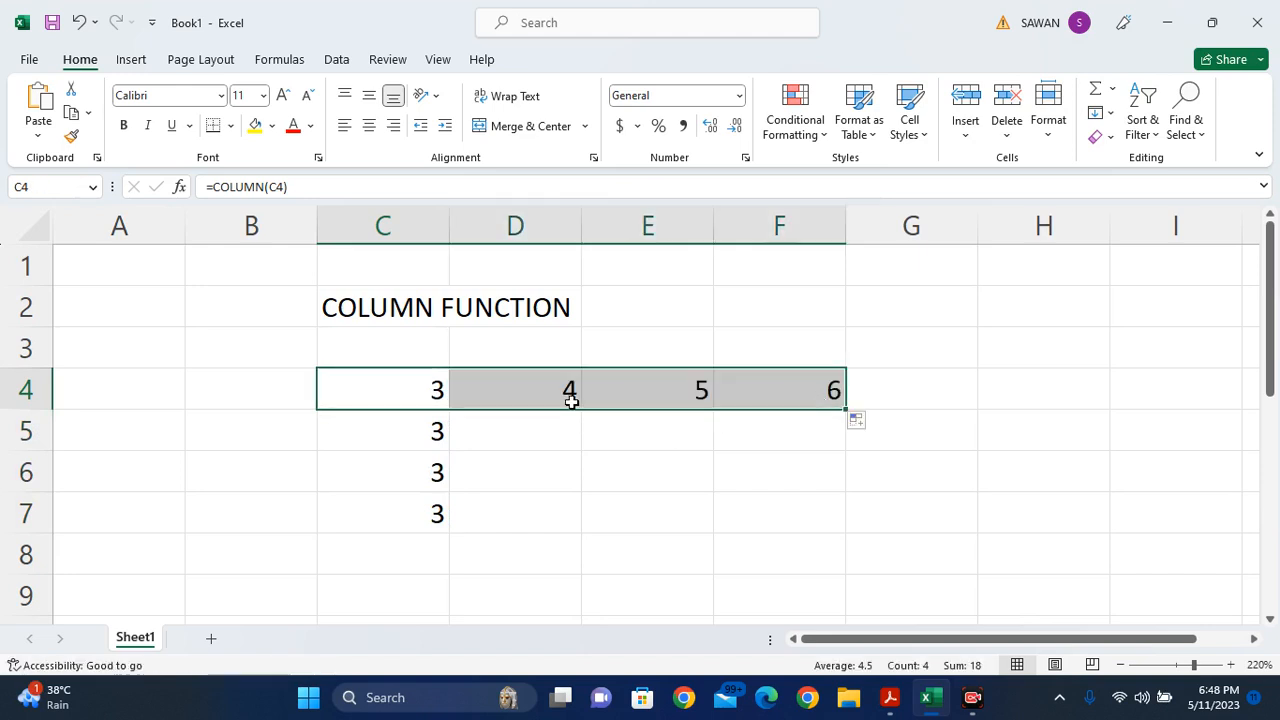
left_click(515, 389)
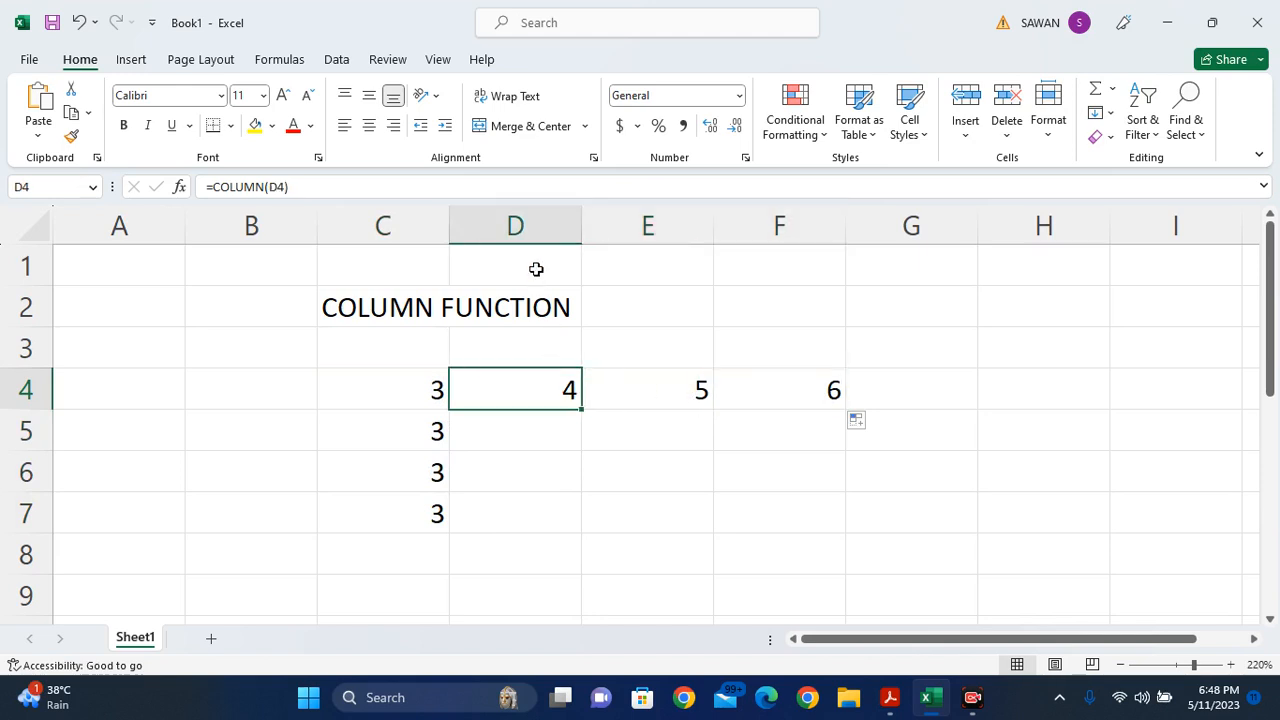
left_click(647, 225)
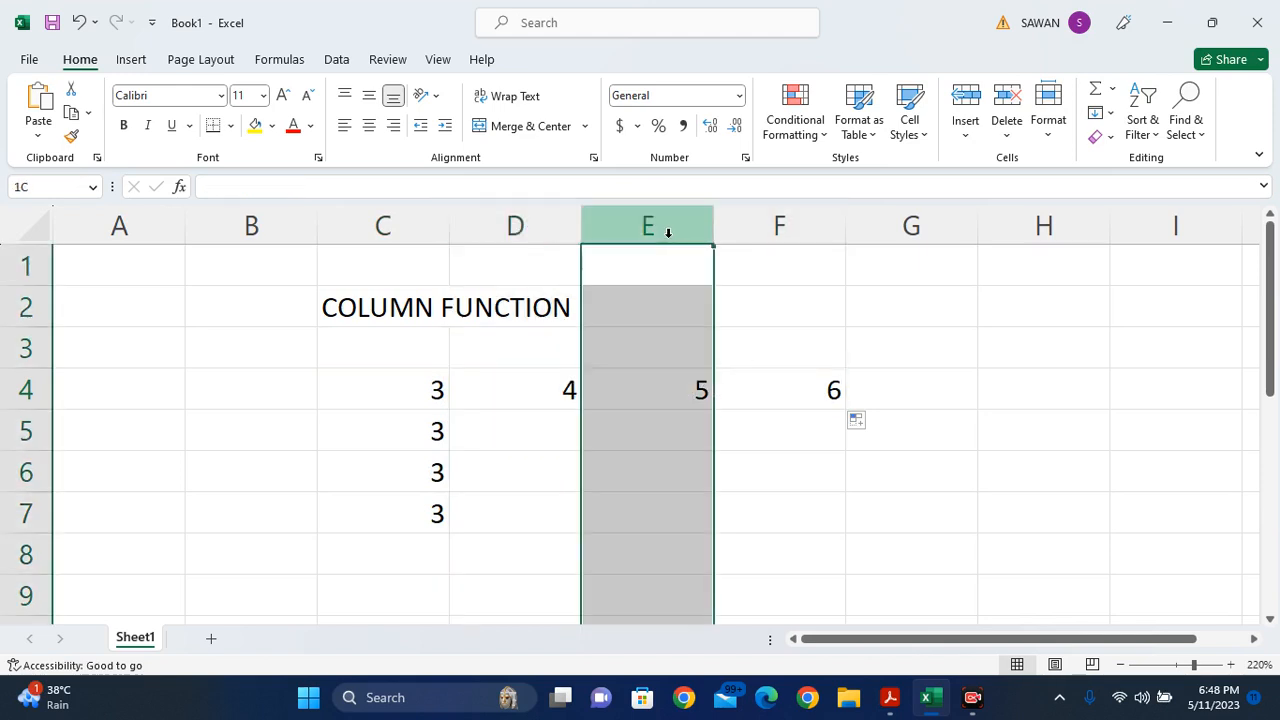
left_click(779, 389)
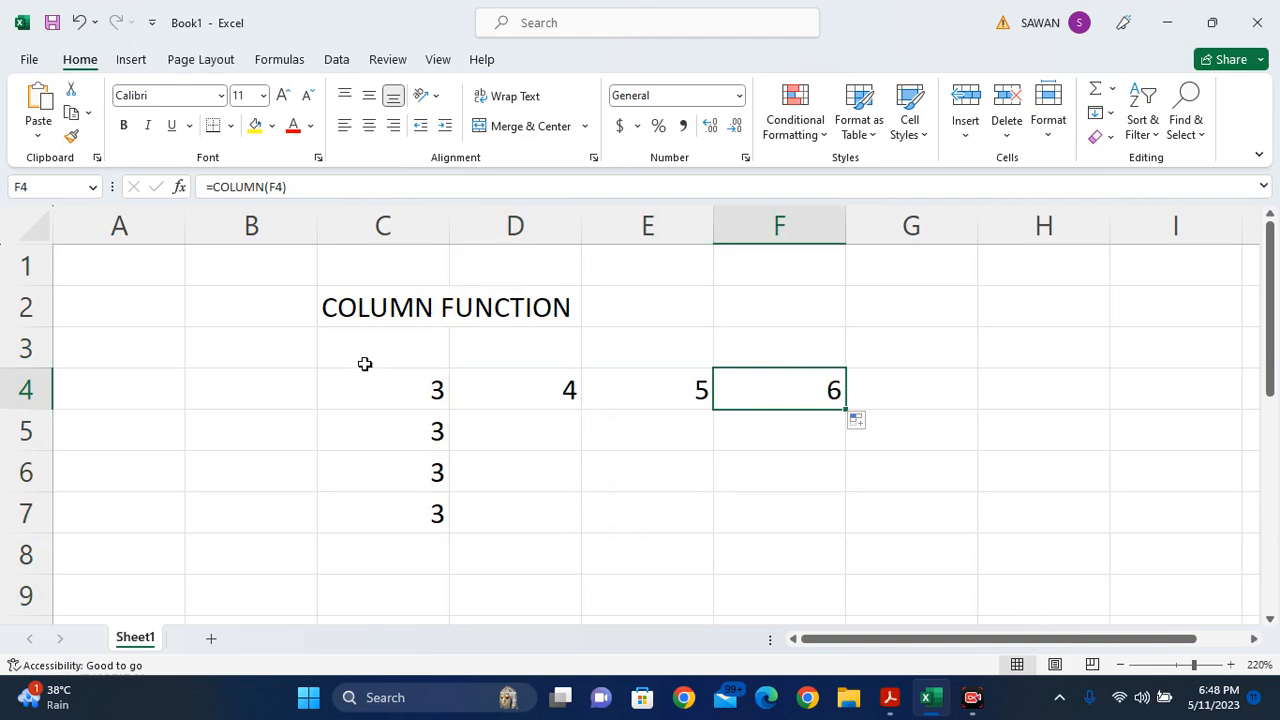
mouse_move(419, 387)
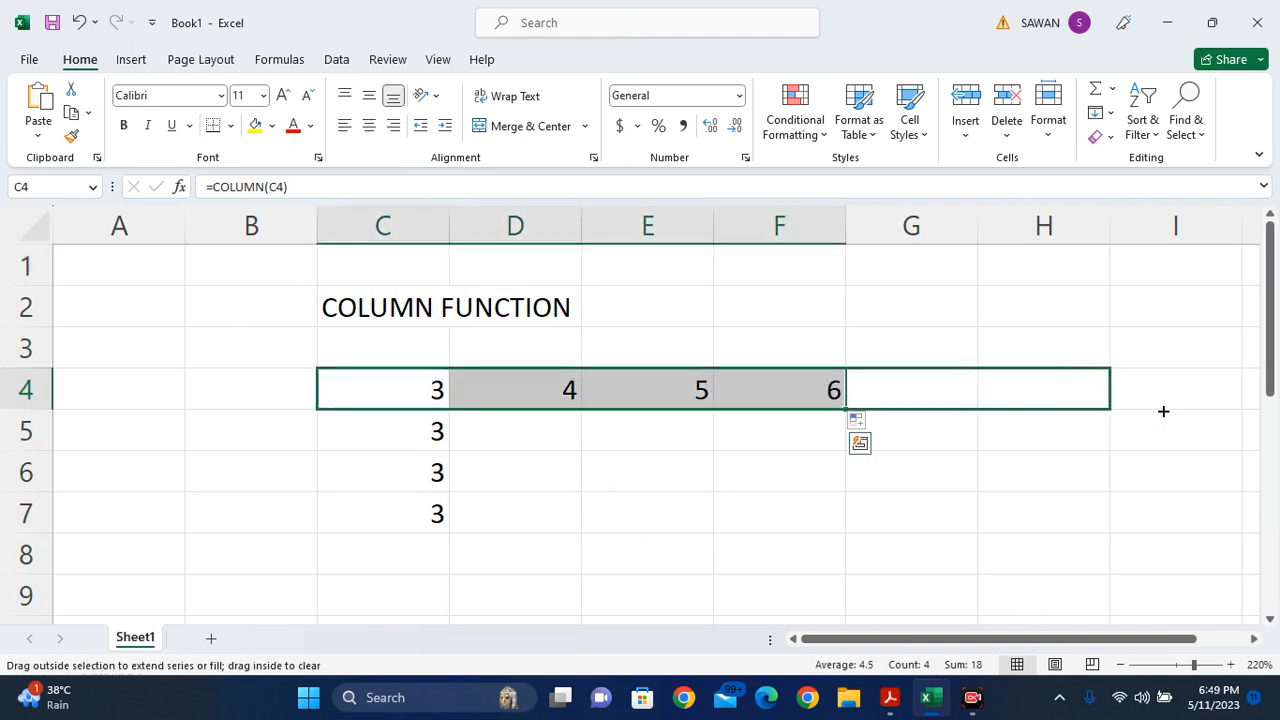
- Extend the row 4 formulas out to AB4, reaching 28, and return to C4
scroll("right", 3)
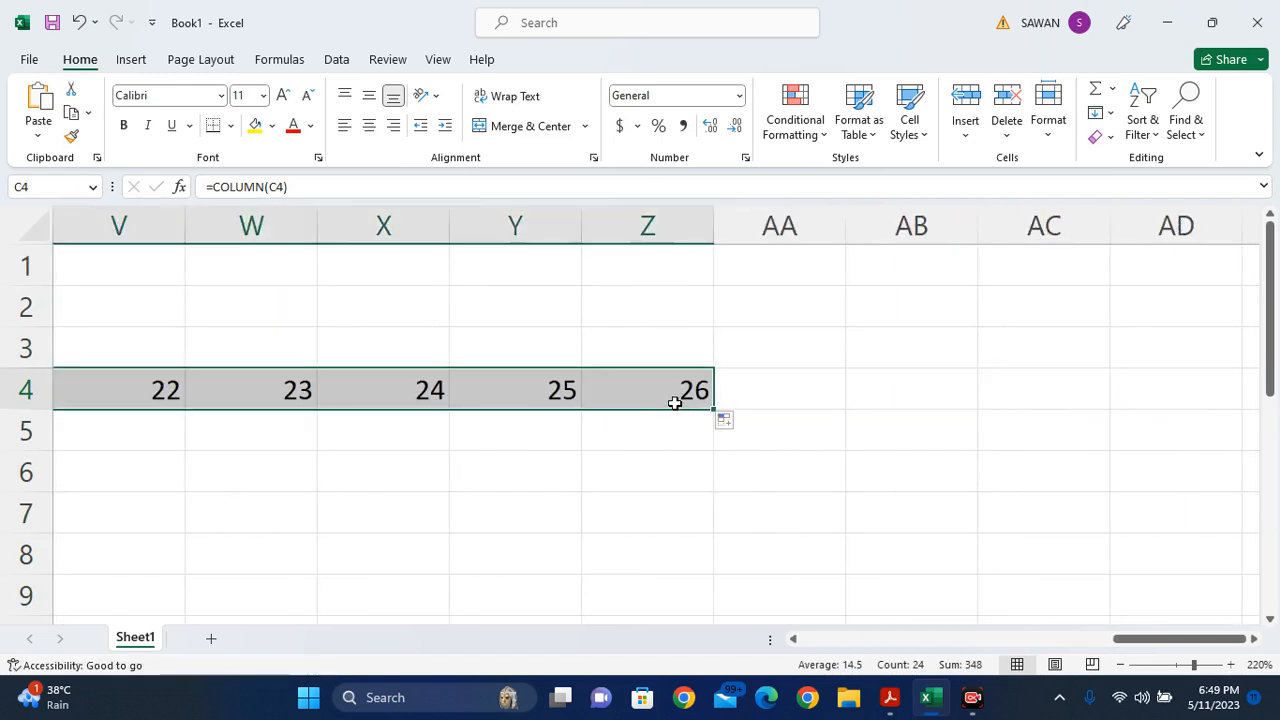
mouse_move(779, 225)
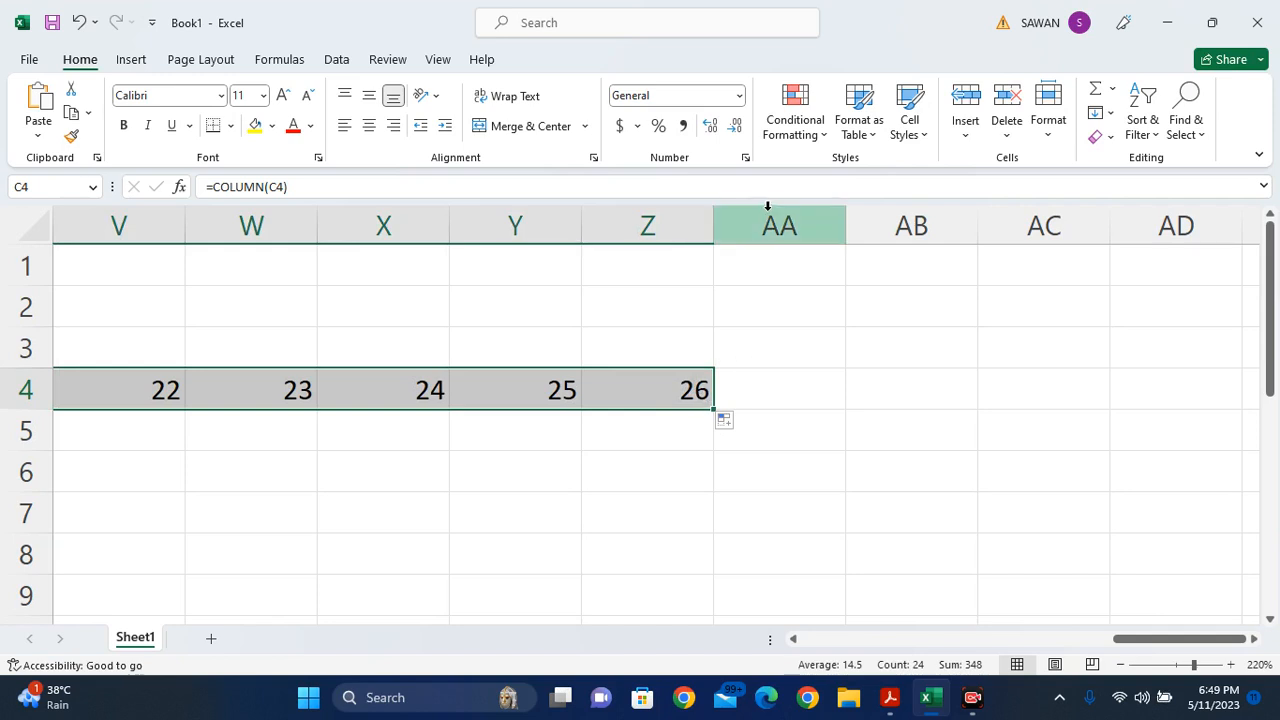
mouse_move(825, 248)
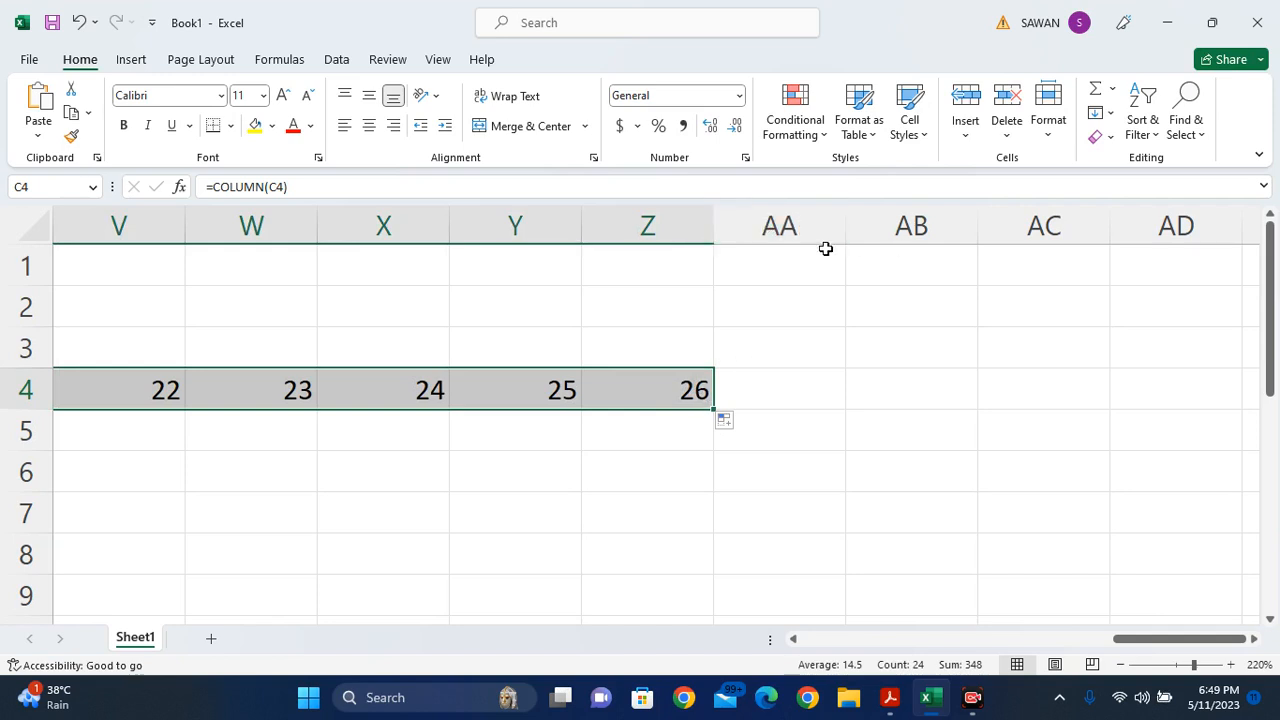
mouse_move(728, 406)
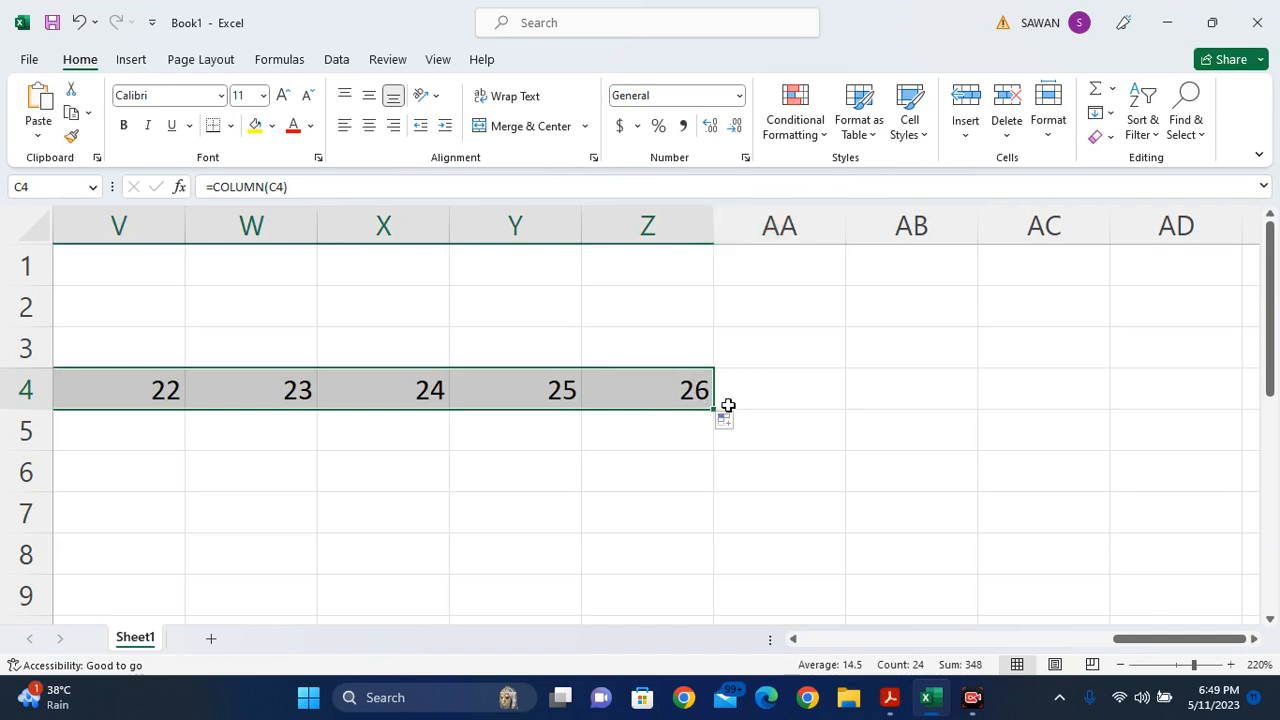
mouse_move(778, 409)
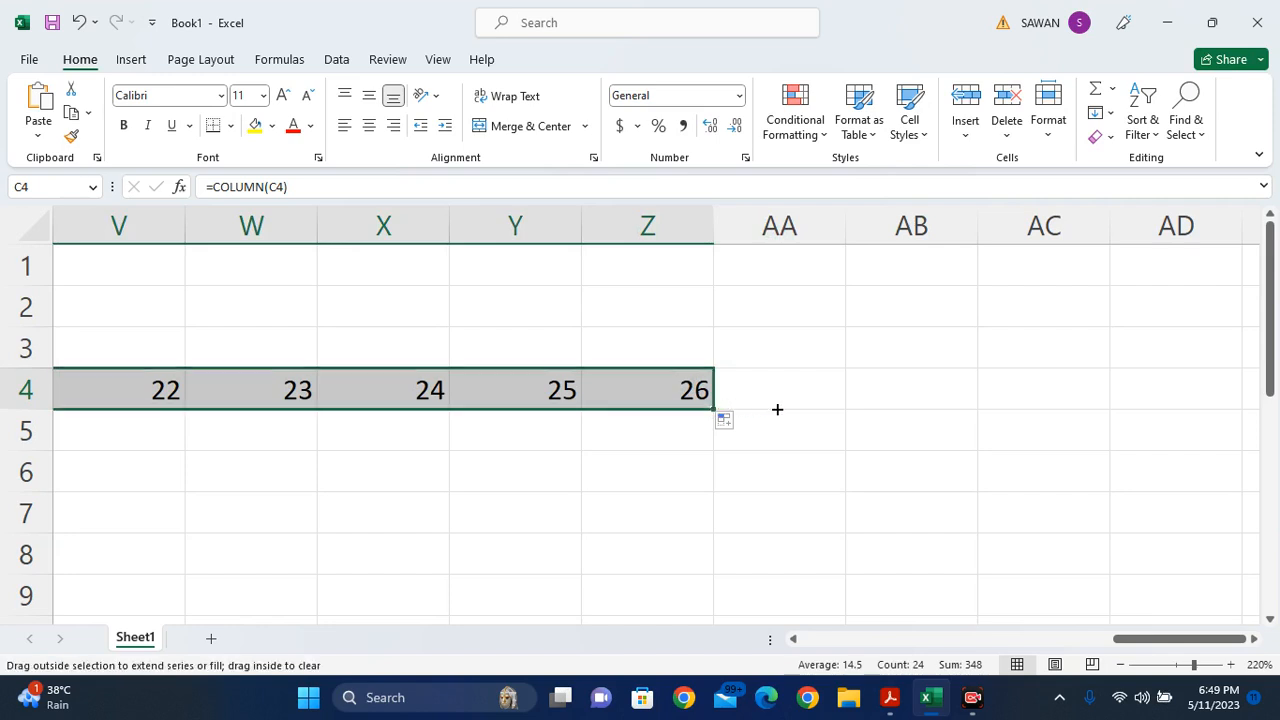
left_click_drag(778, 408, 930, 405)
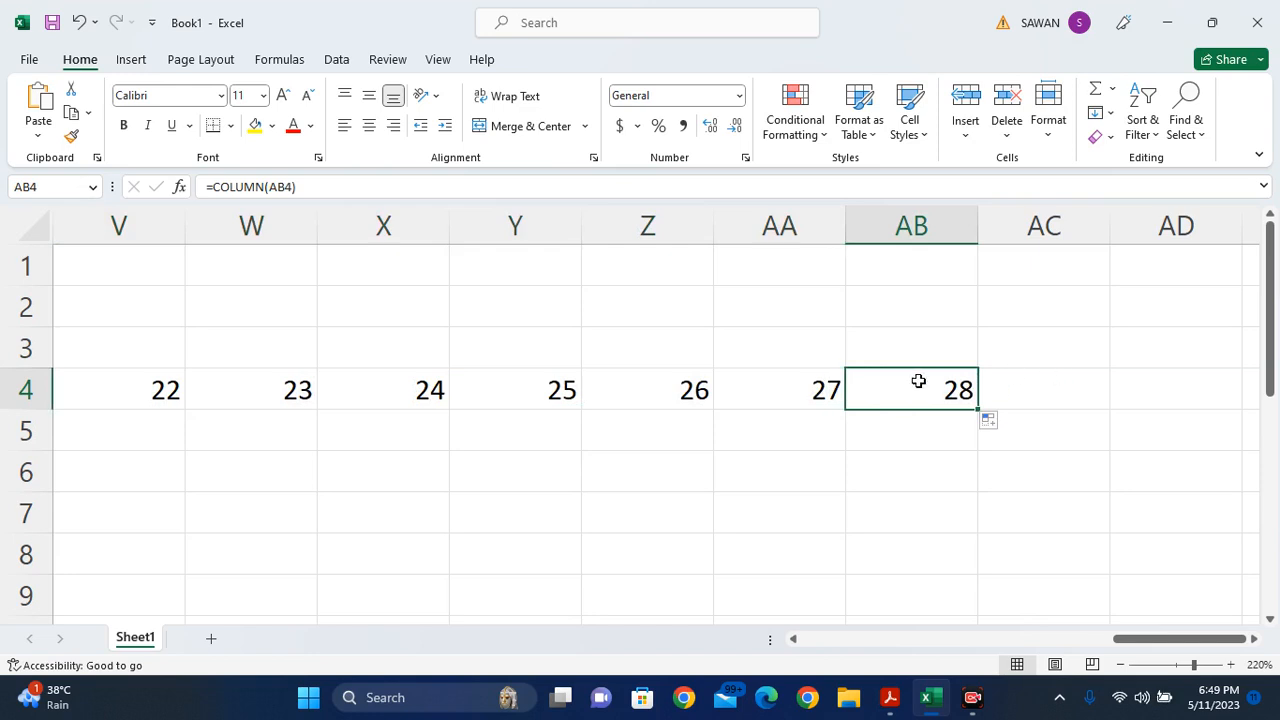
mouse_move(829, 642)
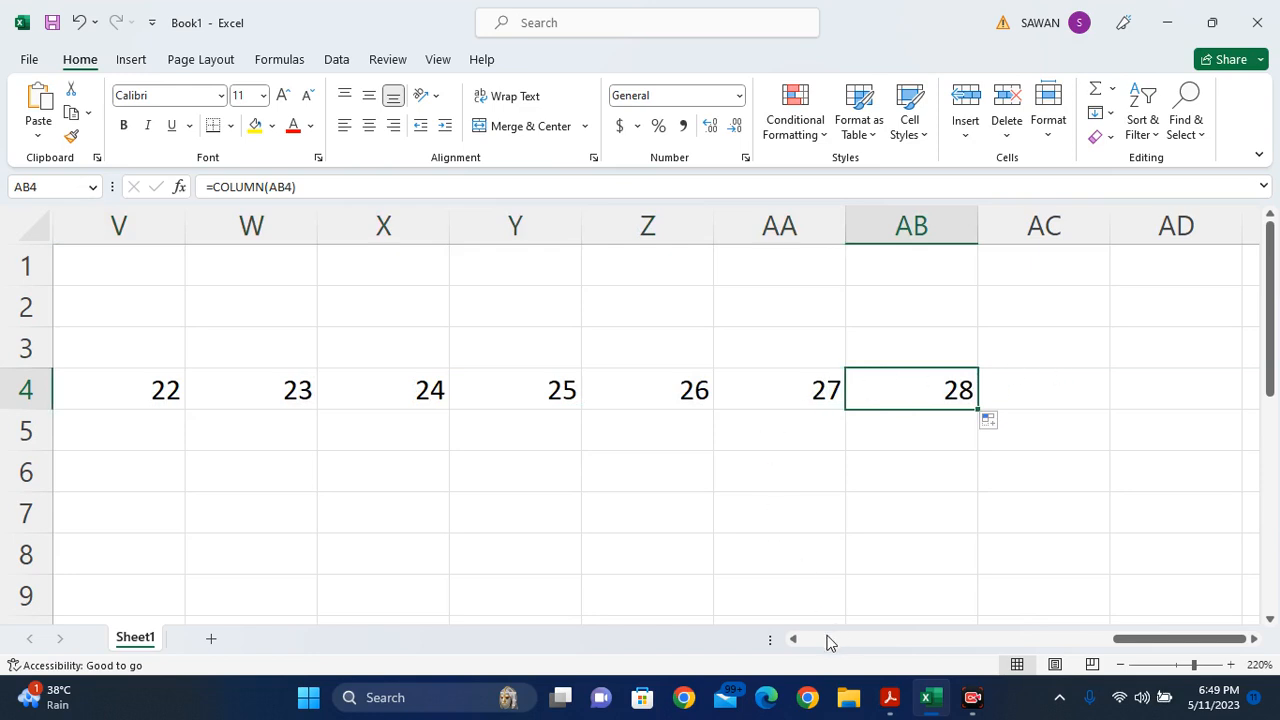
scroll("left", 3)
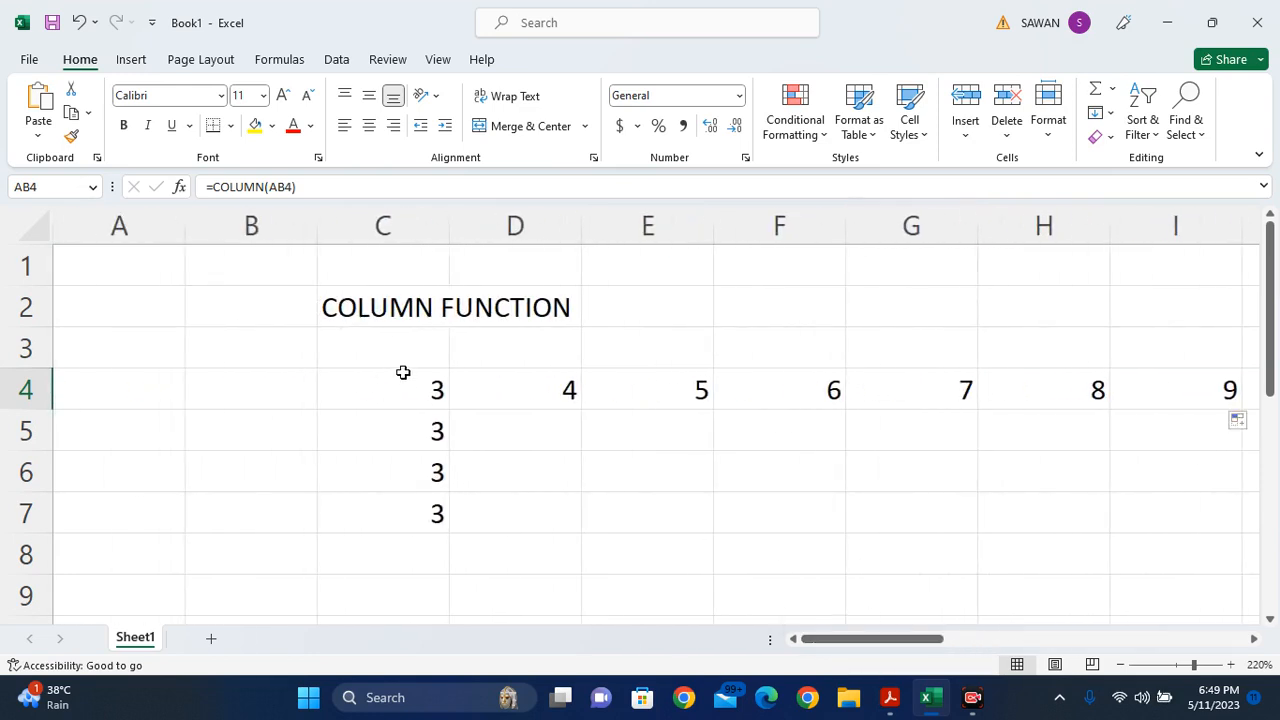
left_click(383, 389)
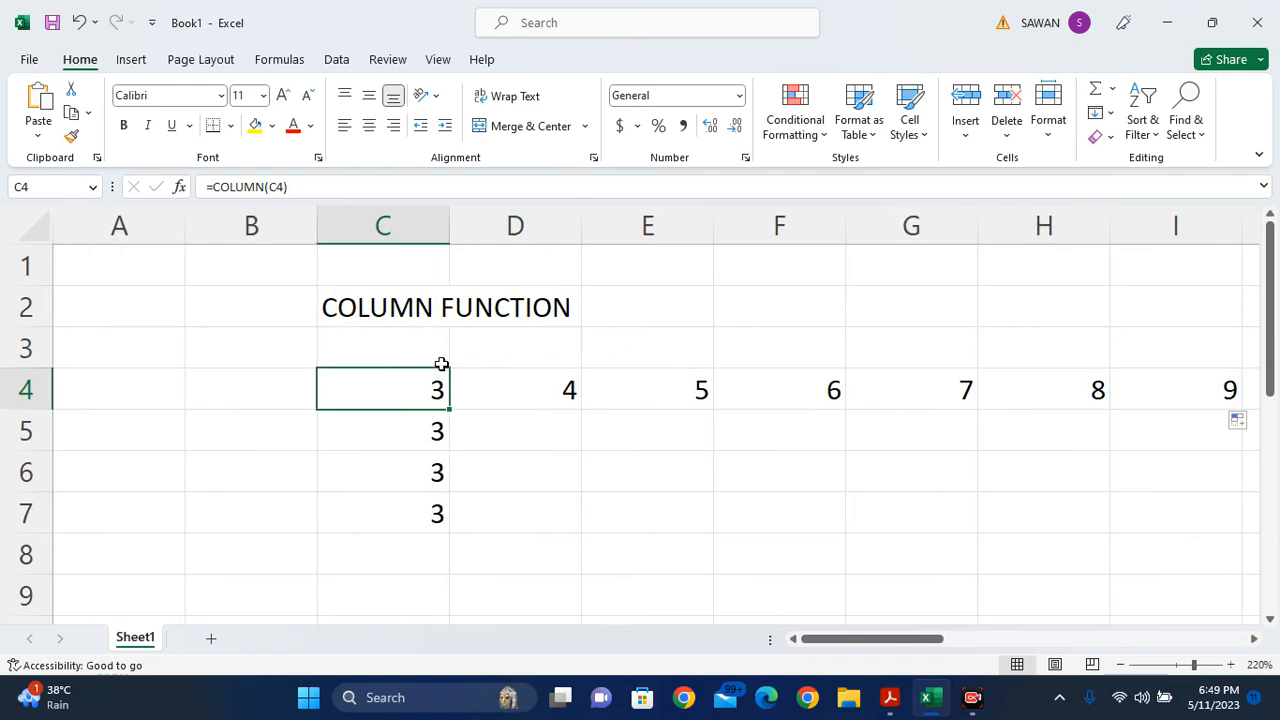
mouse_move(725, 492)
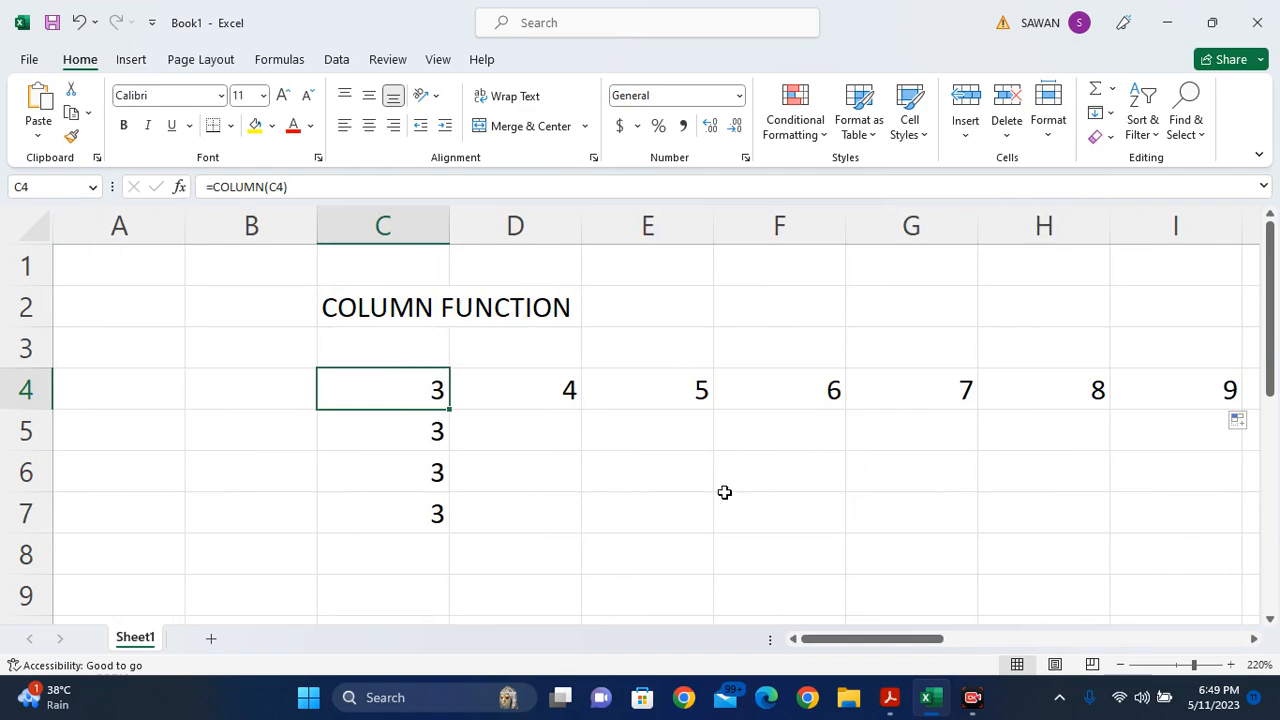